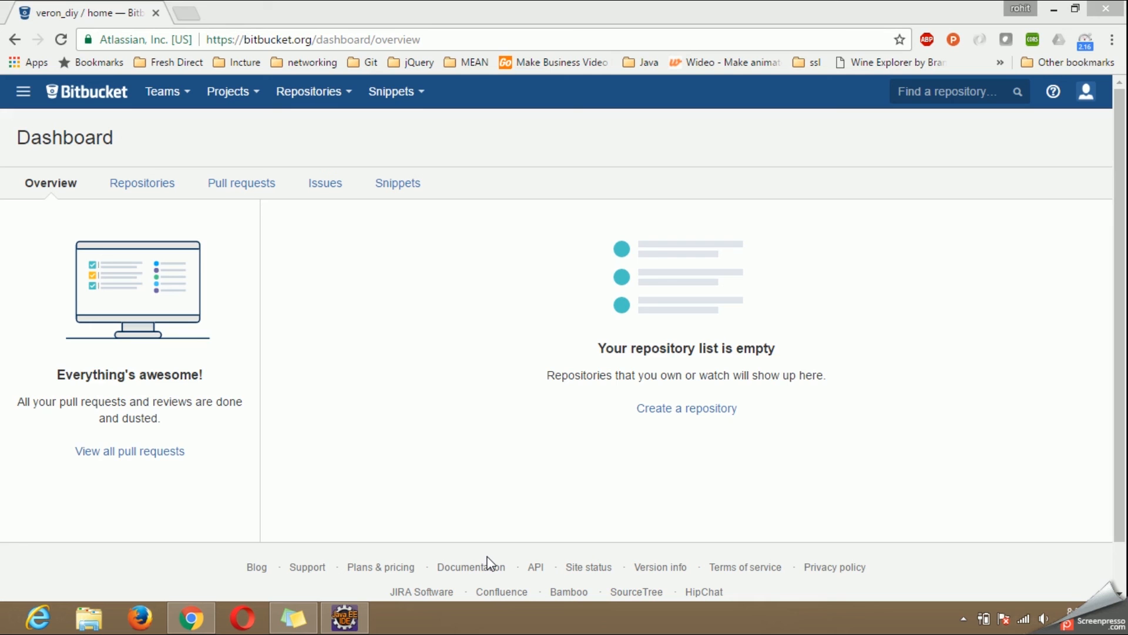
mouse_move(433, 606)
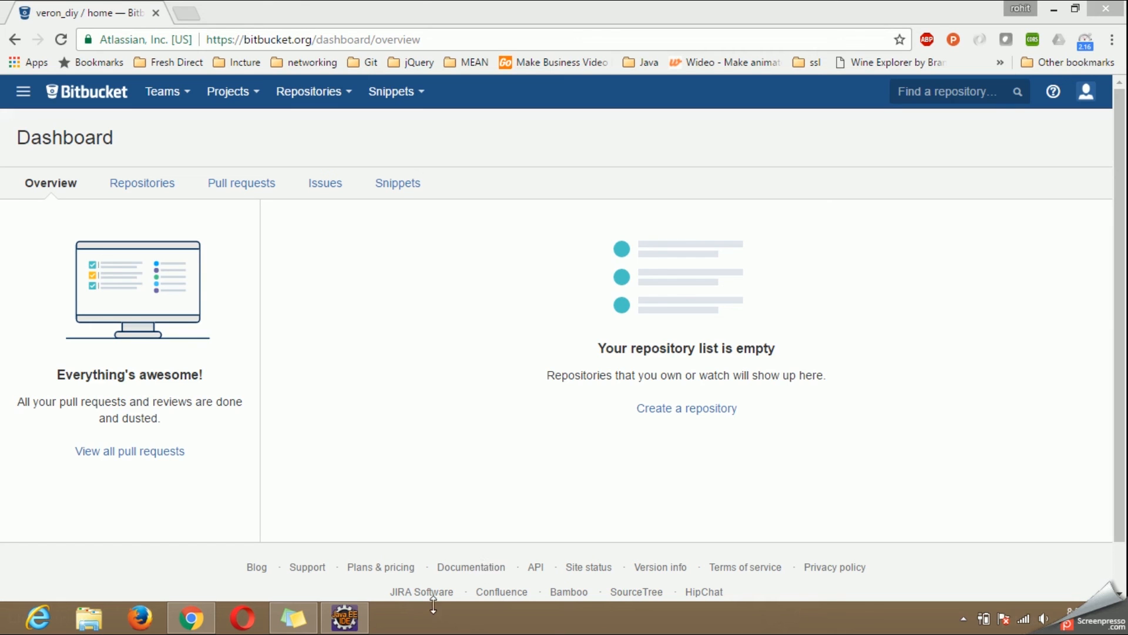
- Search the Eclipse Marketplace for 'egit' and close it without installing anything
left_click(345, 617)
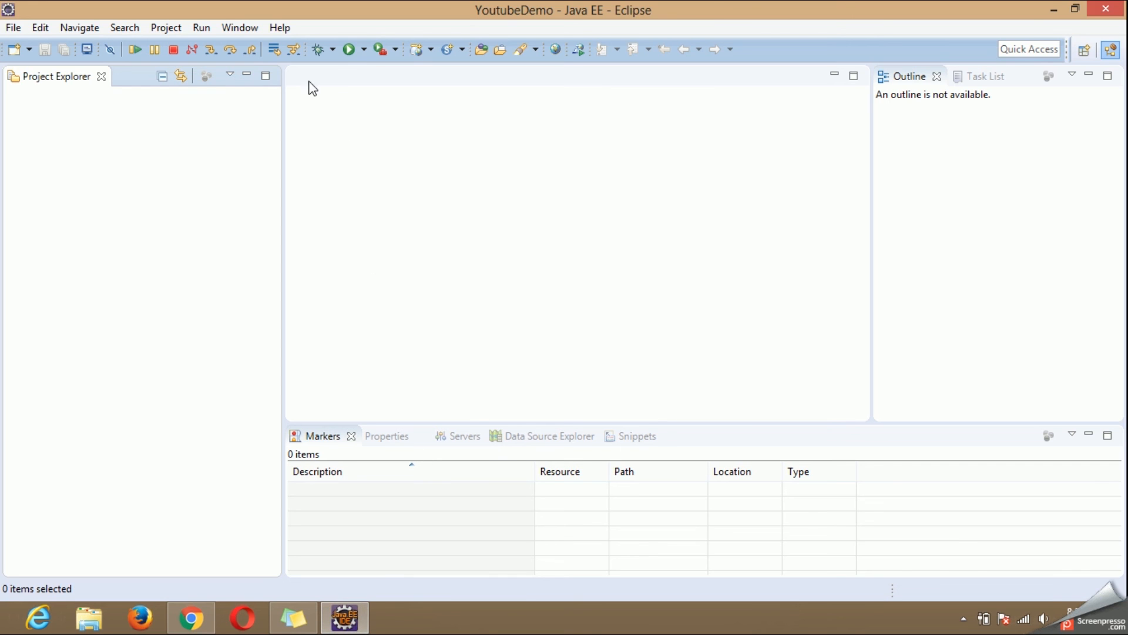
mouse_move(280, 27)
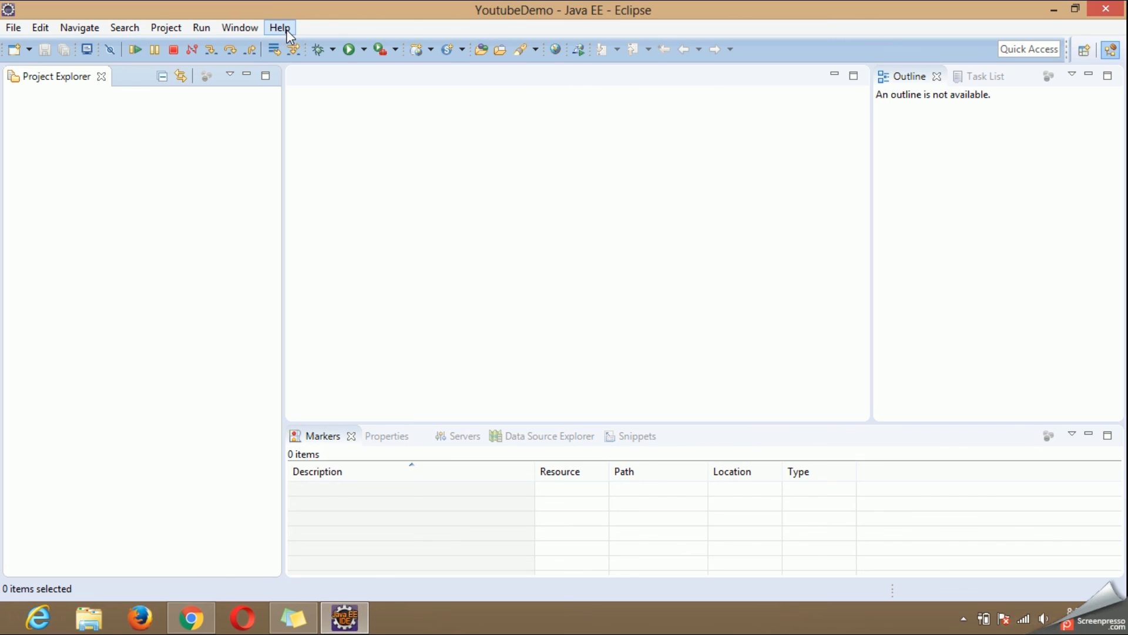
left_click(280, 27)
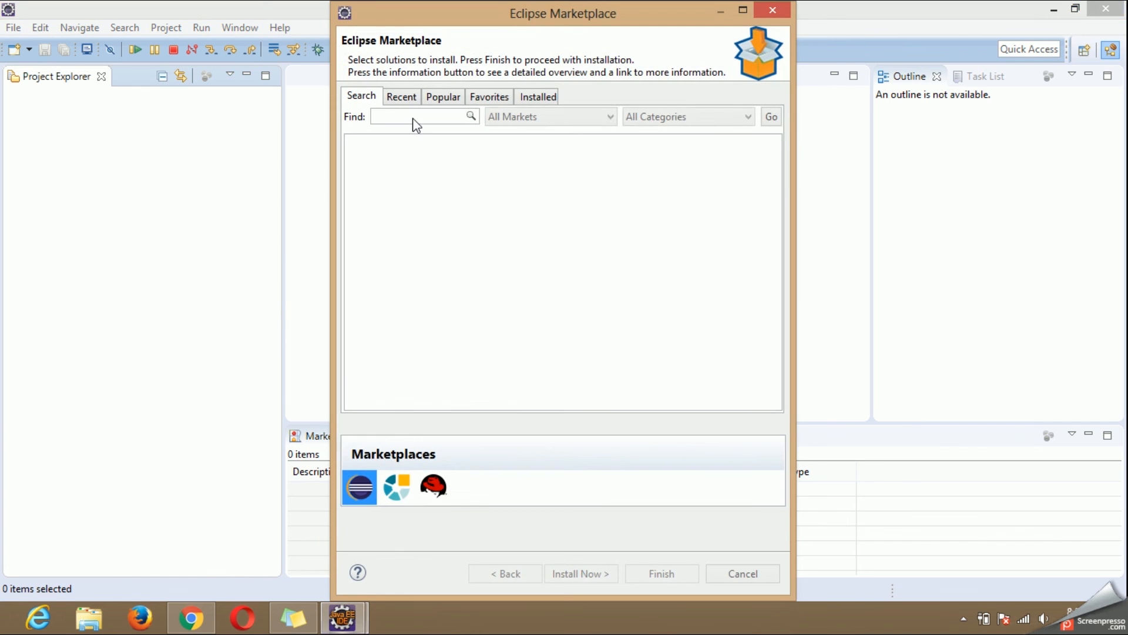
left_click(421, 116)
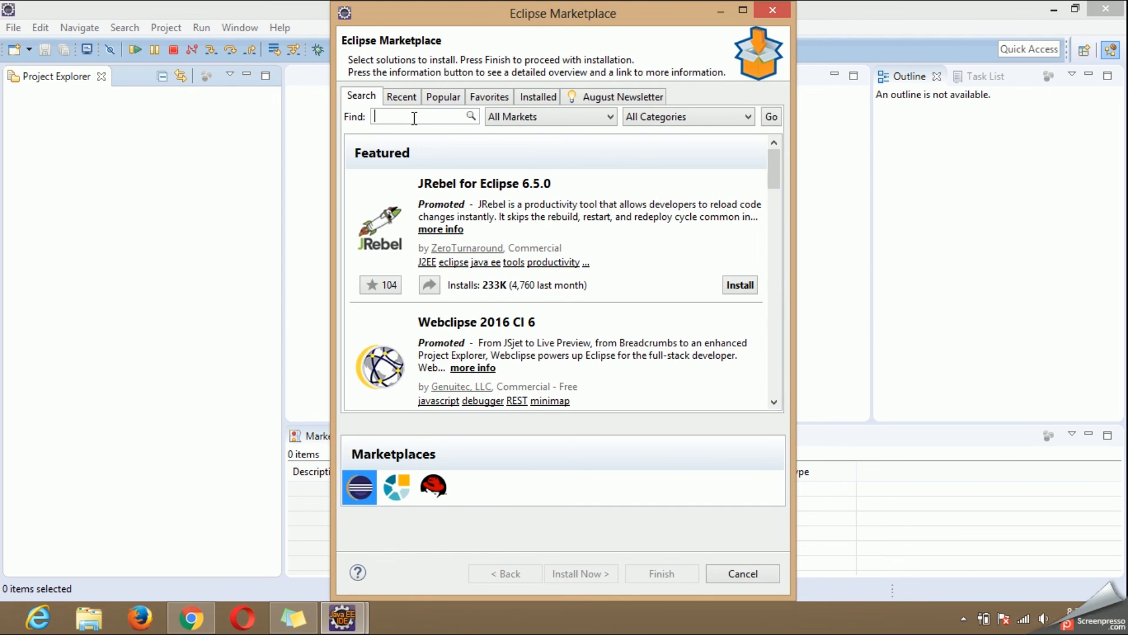
type("egit")
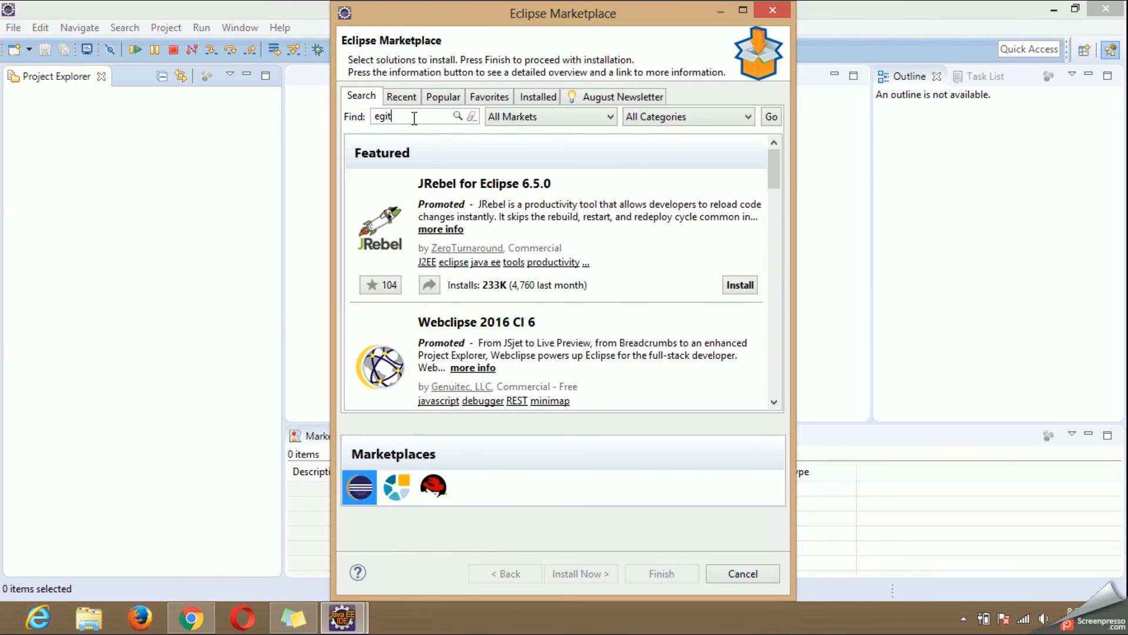
left_click(769, 116)
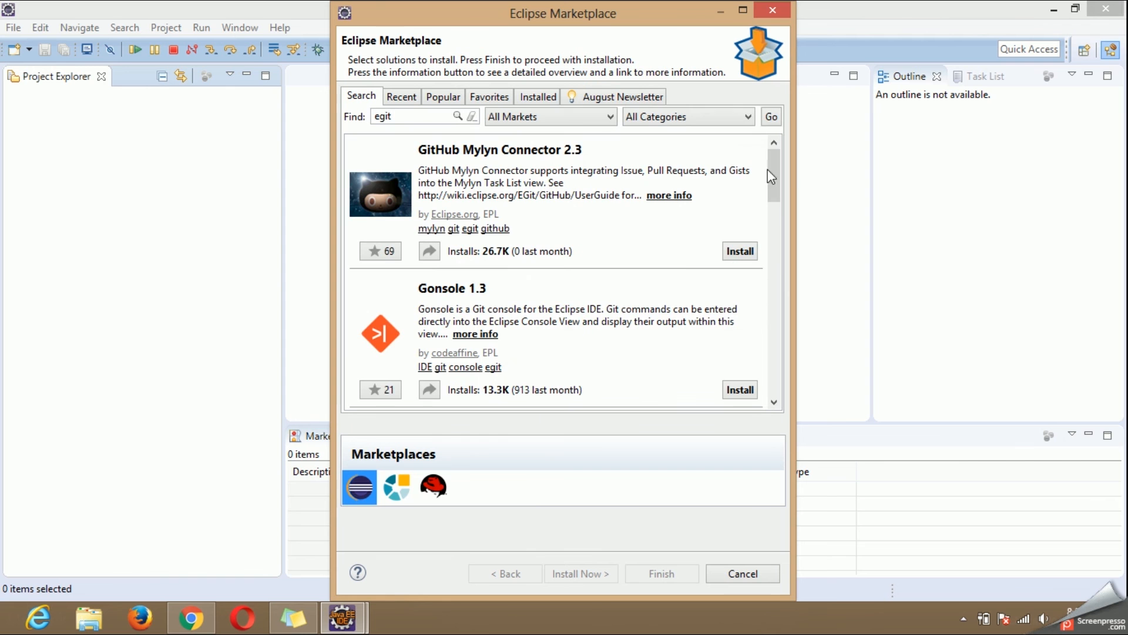
scroll("down", 3)
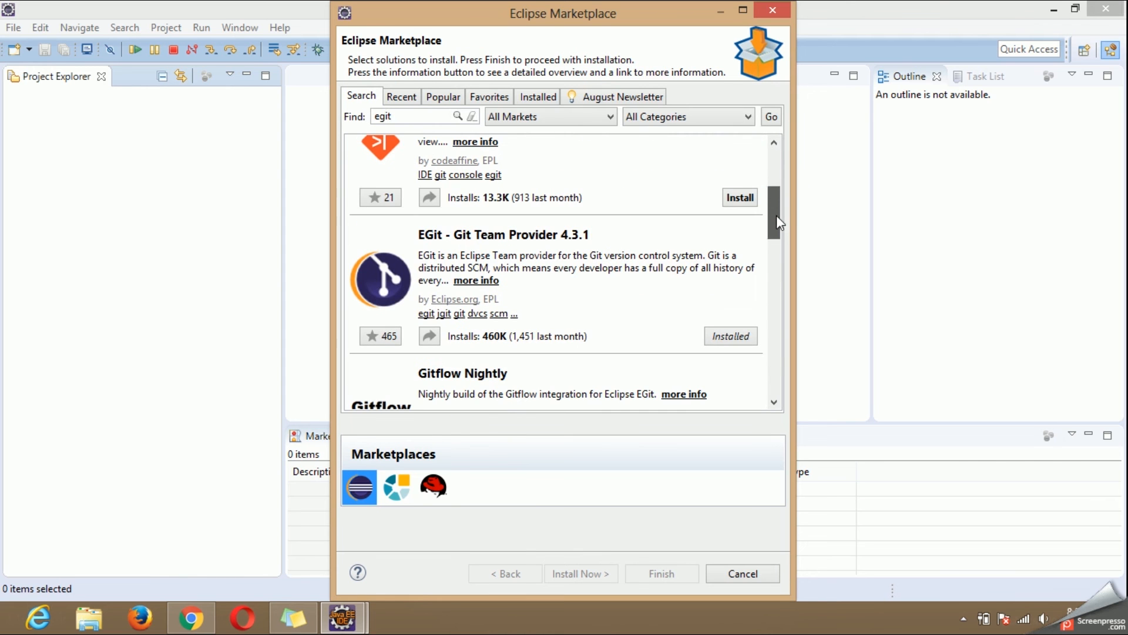
mouse_move(599, 237)
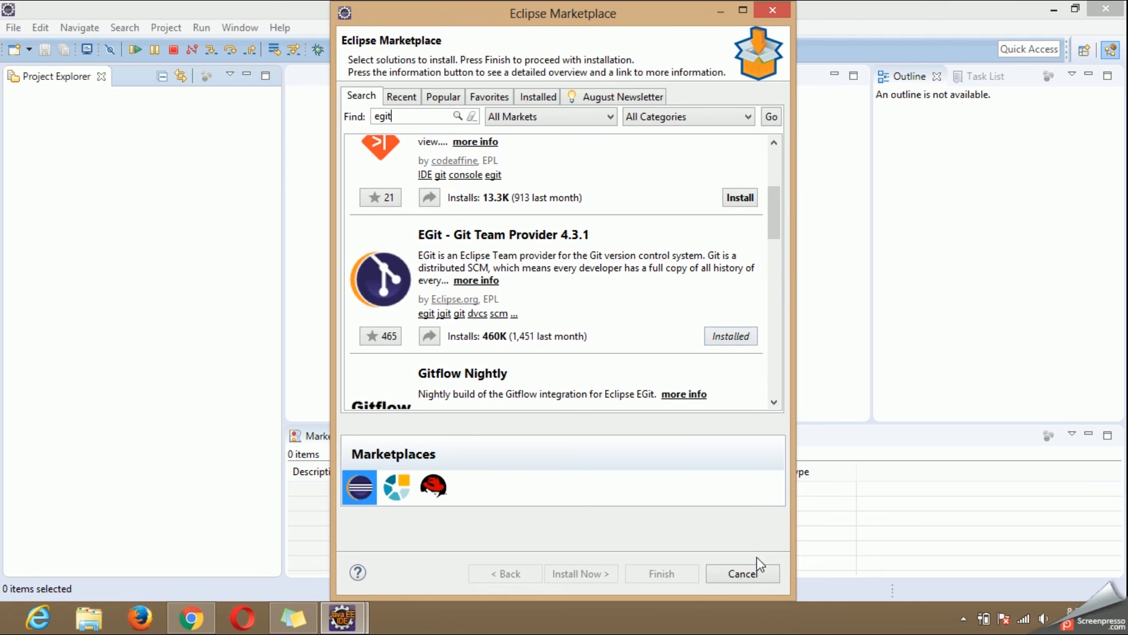
left_click(742, 573)
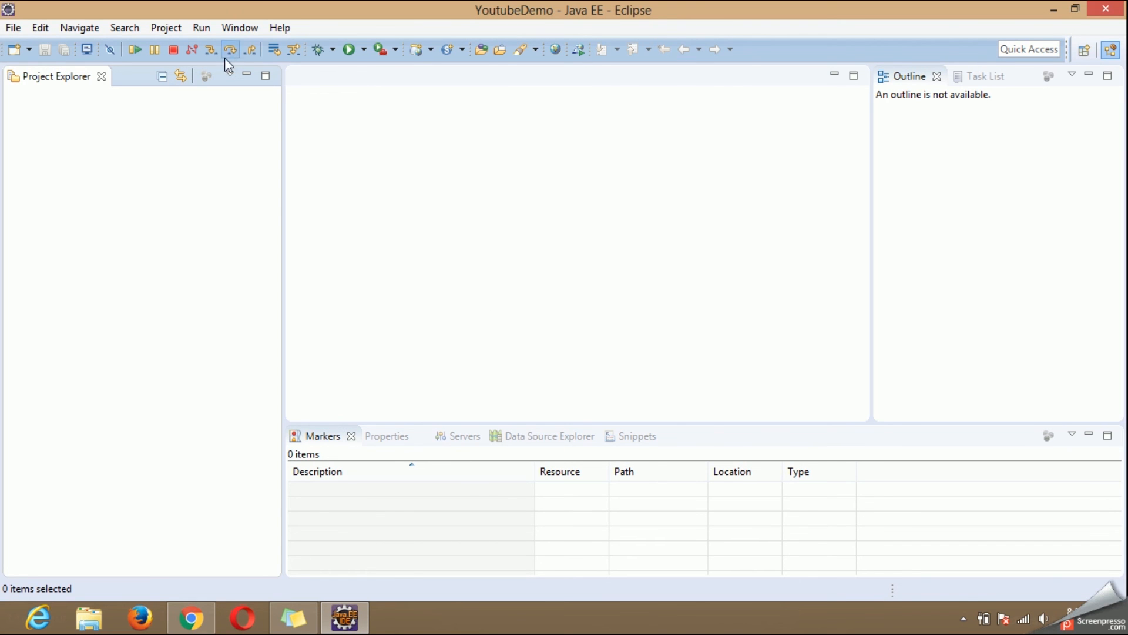
- Choose the Git perspective from the full Open Perspective list
left_click(240, 27)
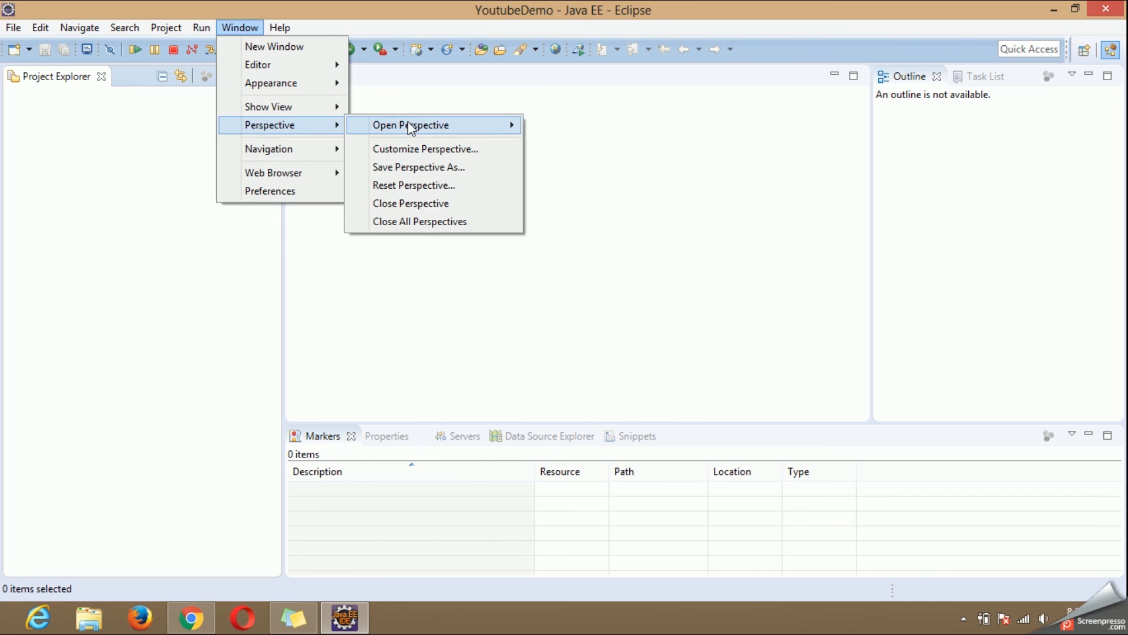
mouse_move(410, 124)
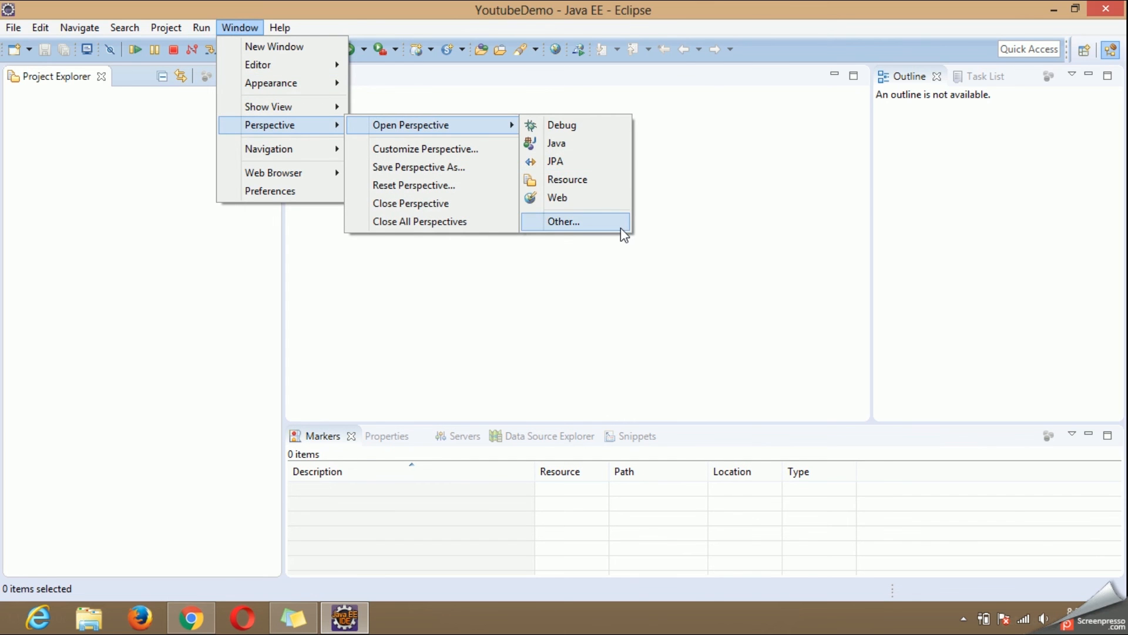
left_click(563, 221)
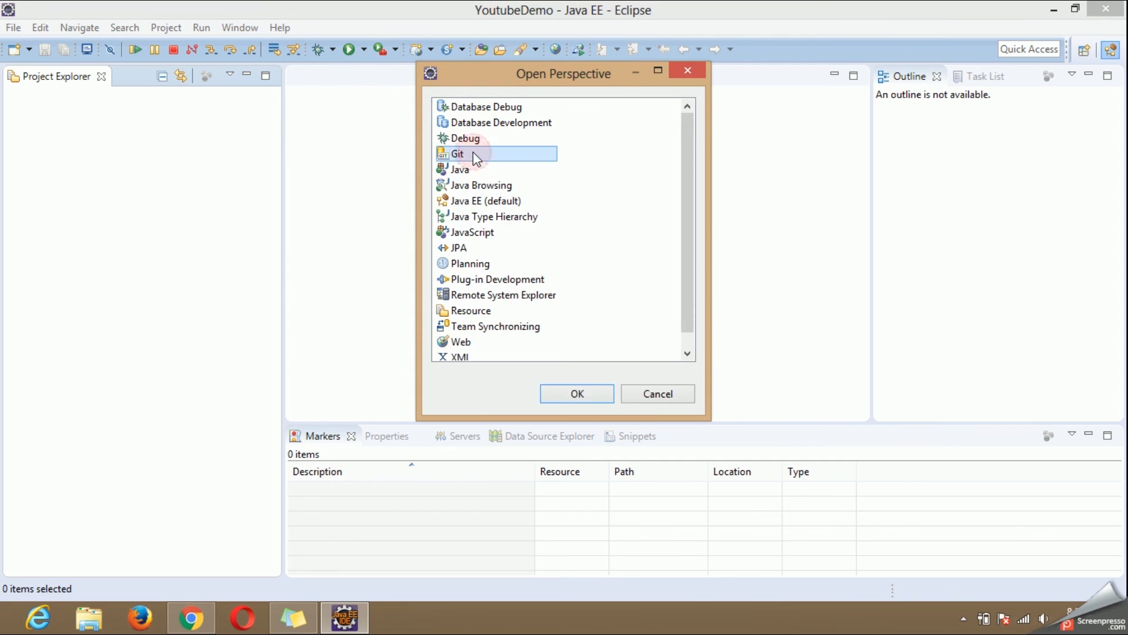
left_click(576, 393)
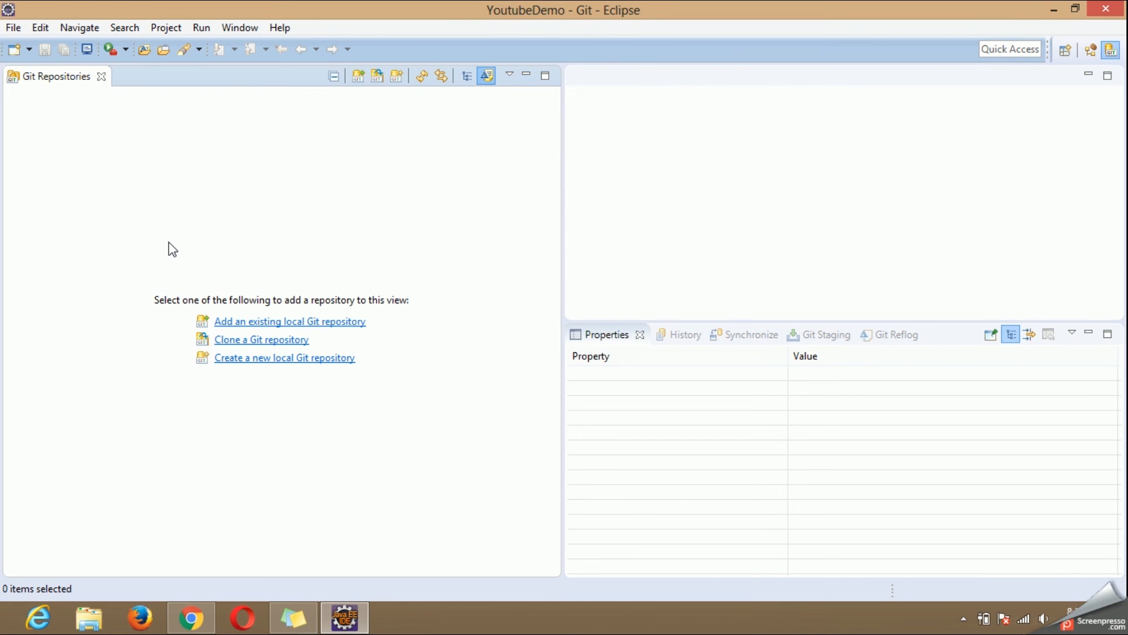
mouse_move(189, 408)
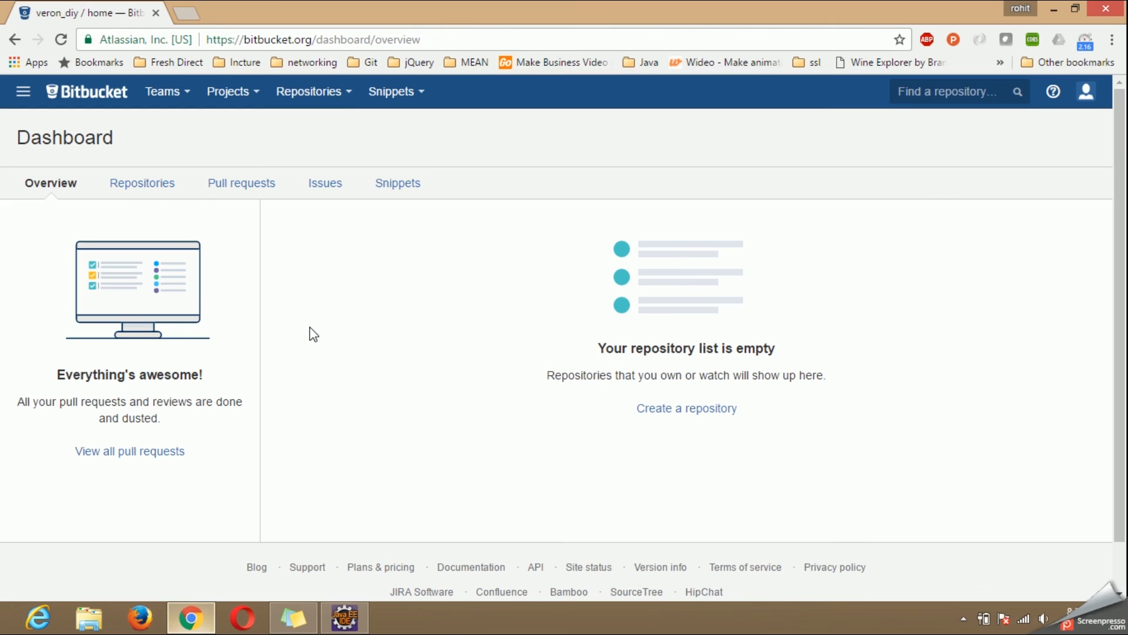
- Create a private Git repository named 'cleancity' on Bitbucket and copy its web address
left_click(313, 92)
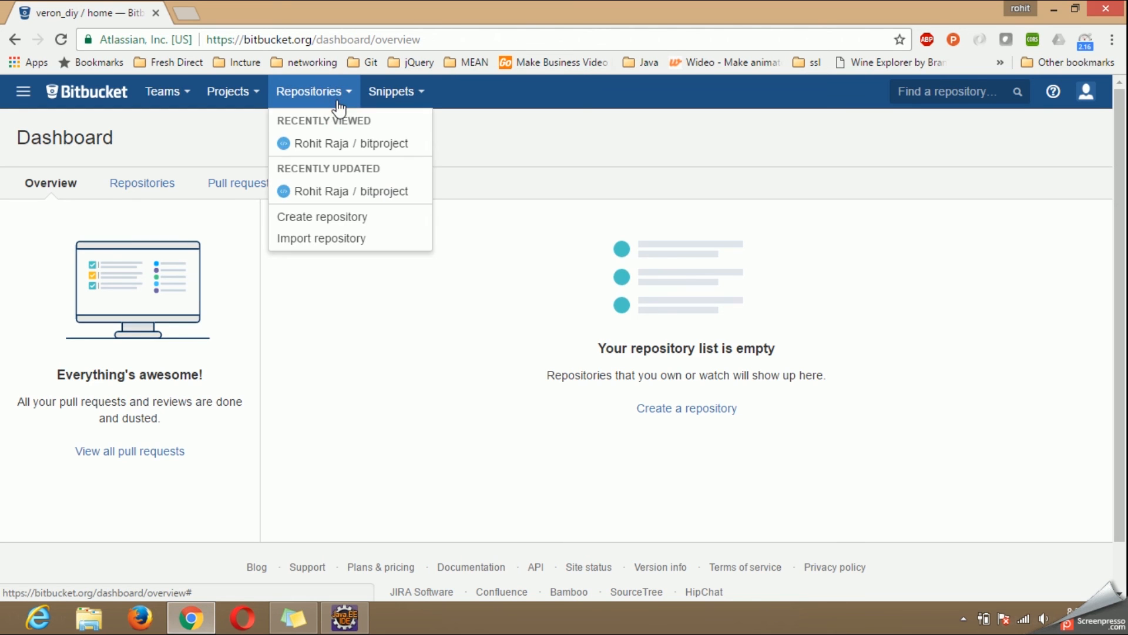
mouse_move(322, 216)
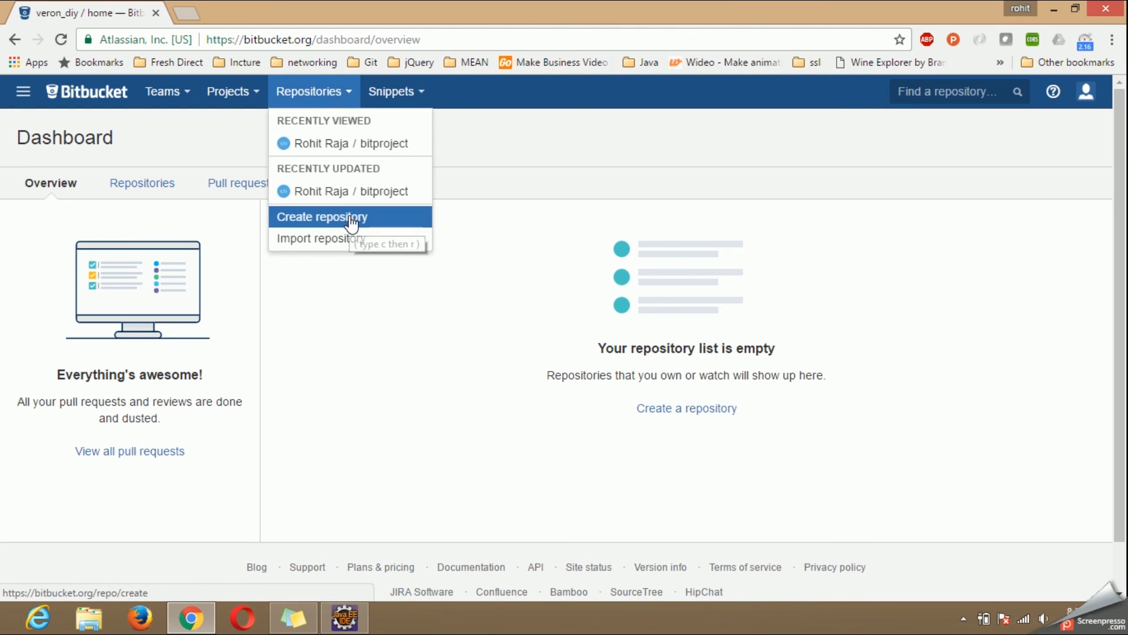
left_click(322, 216)
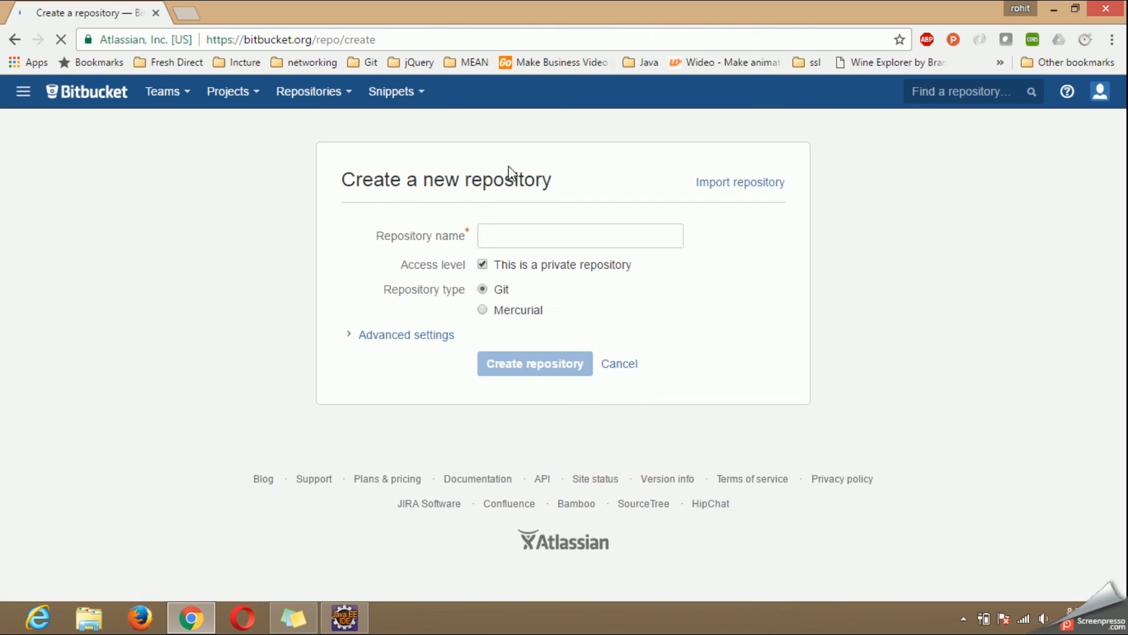
type("c")
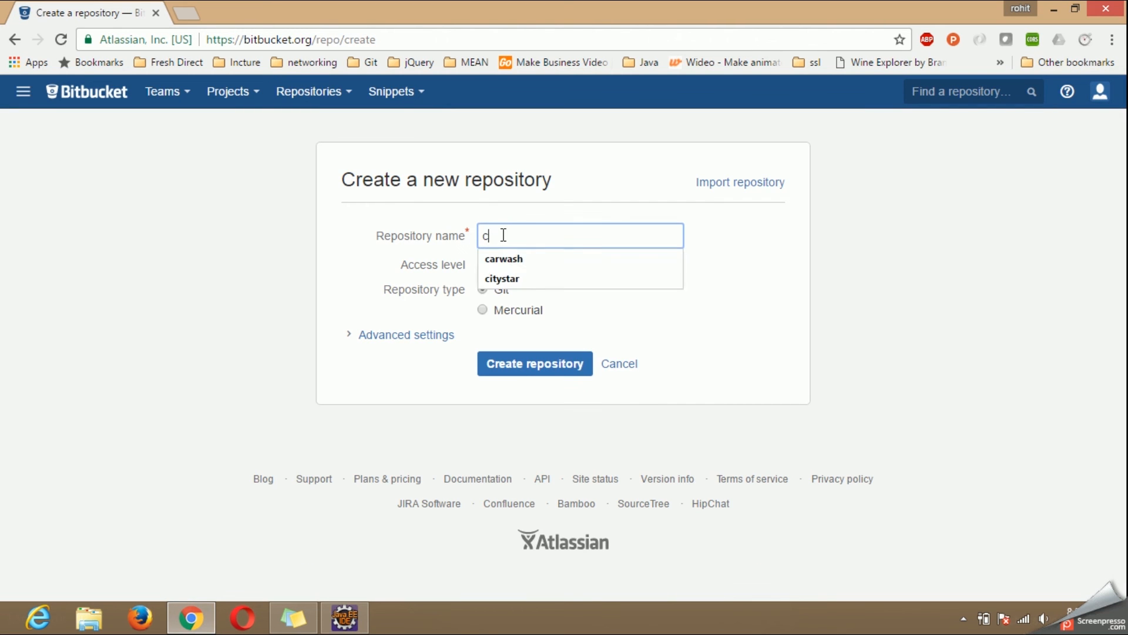
type("leancity")
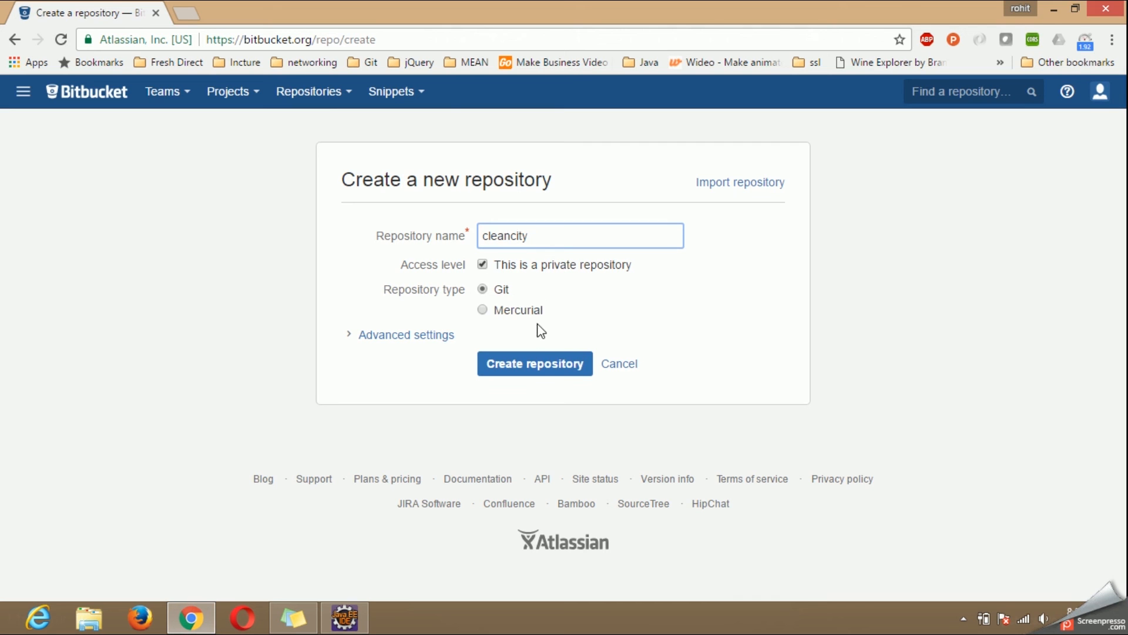
left_click(534, 363)
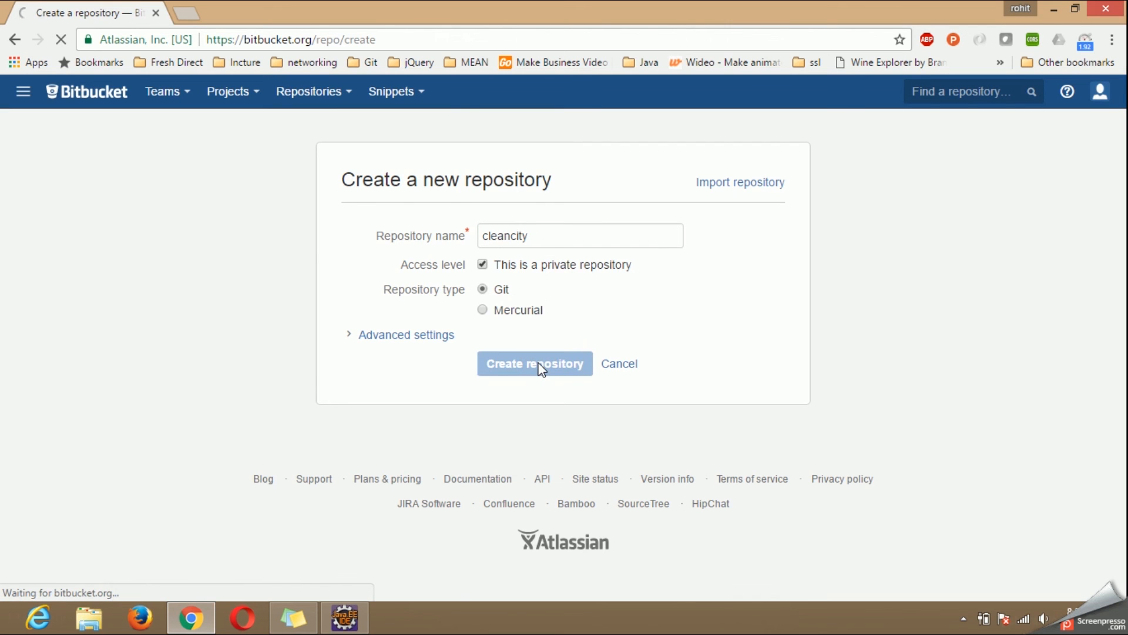
left_click(535, 363)
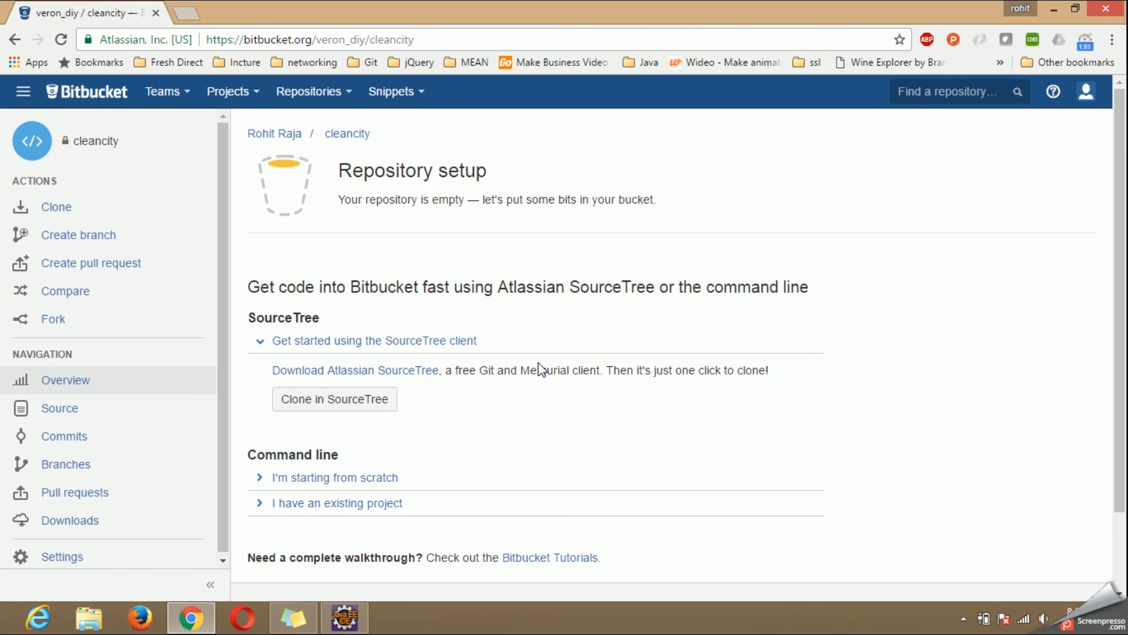
mouse_move(451, 57)
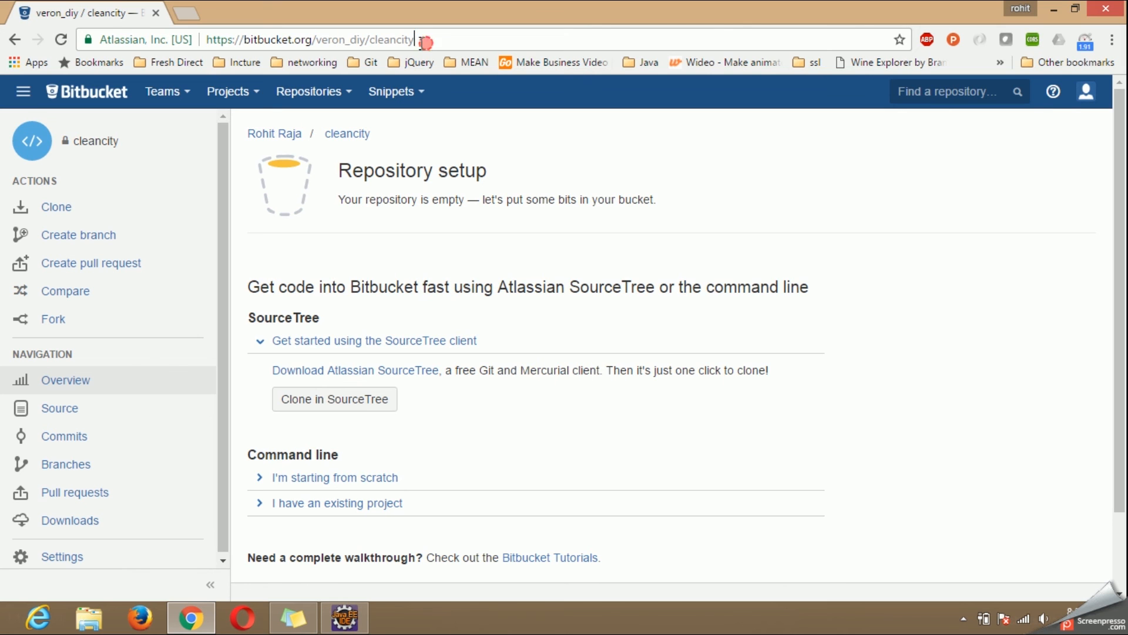
right_click(309, 40)
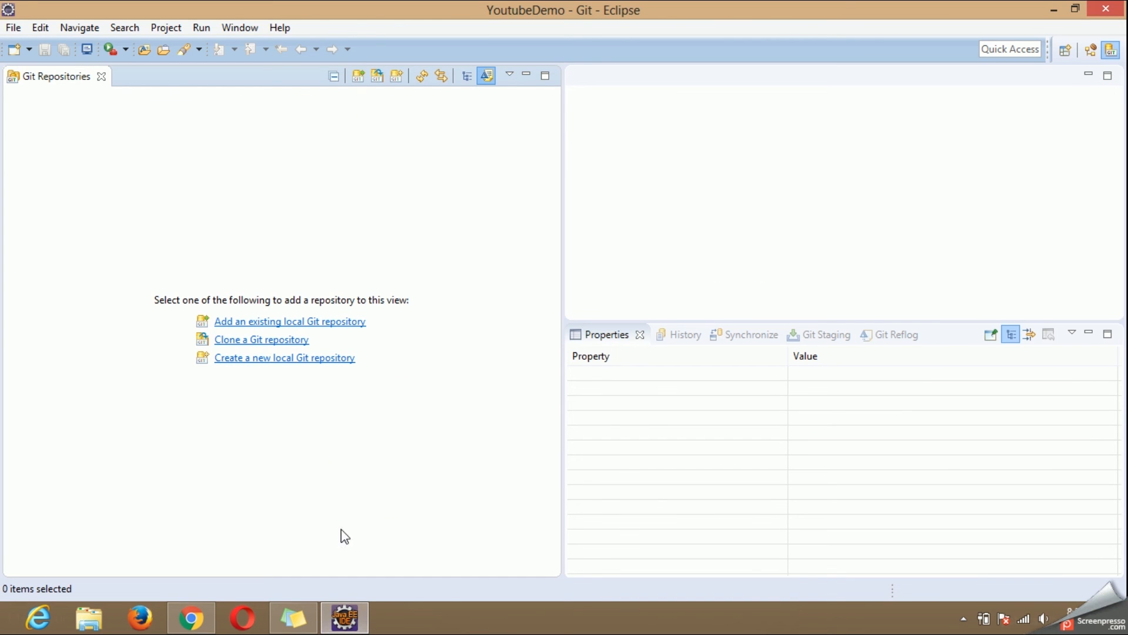
mouse_move(265, 349)
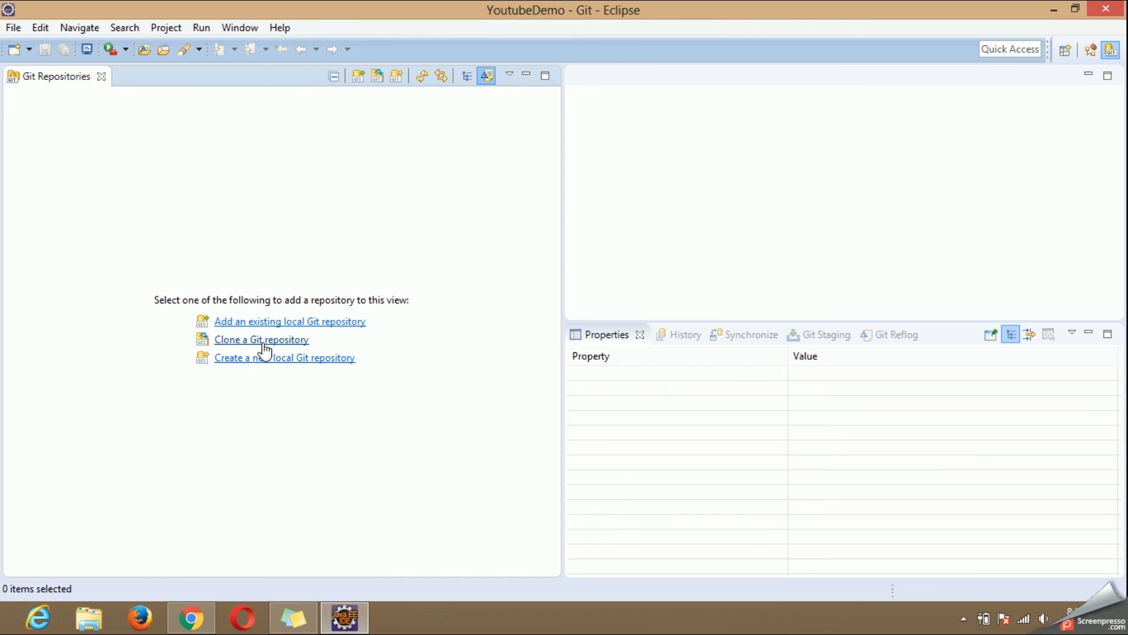
- Start a clone with the cleancity .git URL and the 'vero' account login and password
left_click(261, 338)
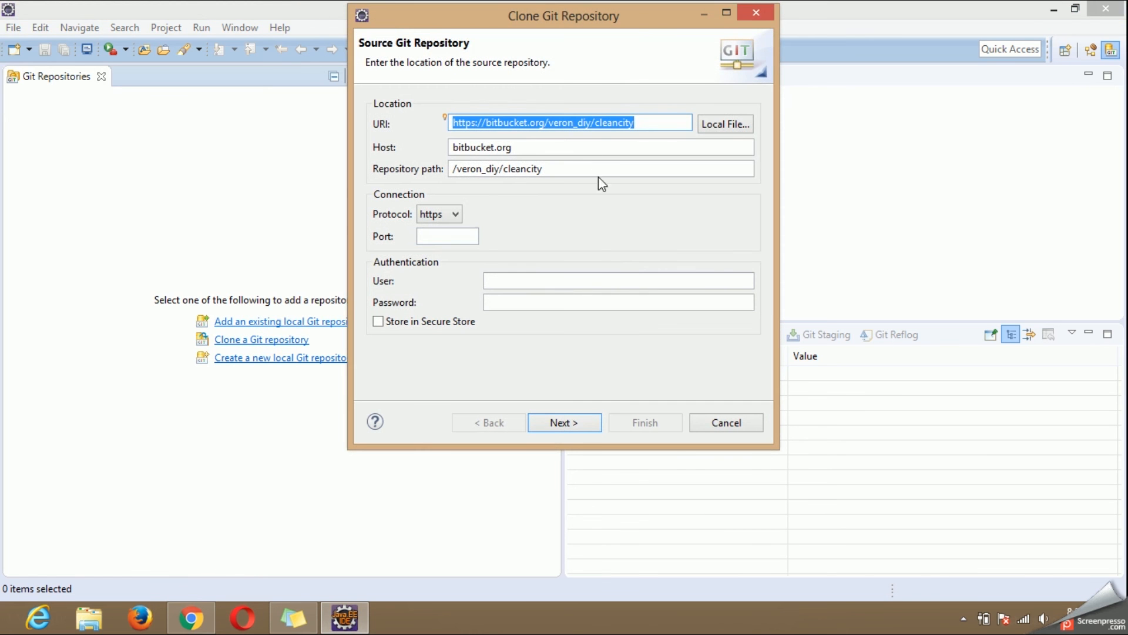
right_click(542, 123)
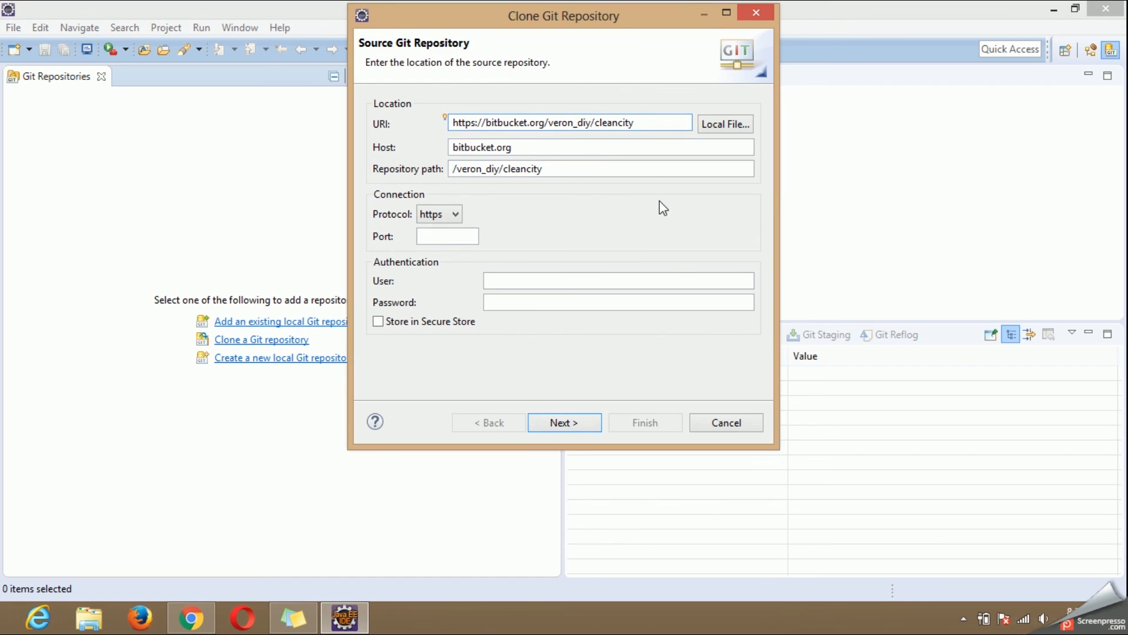
type(".")
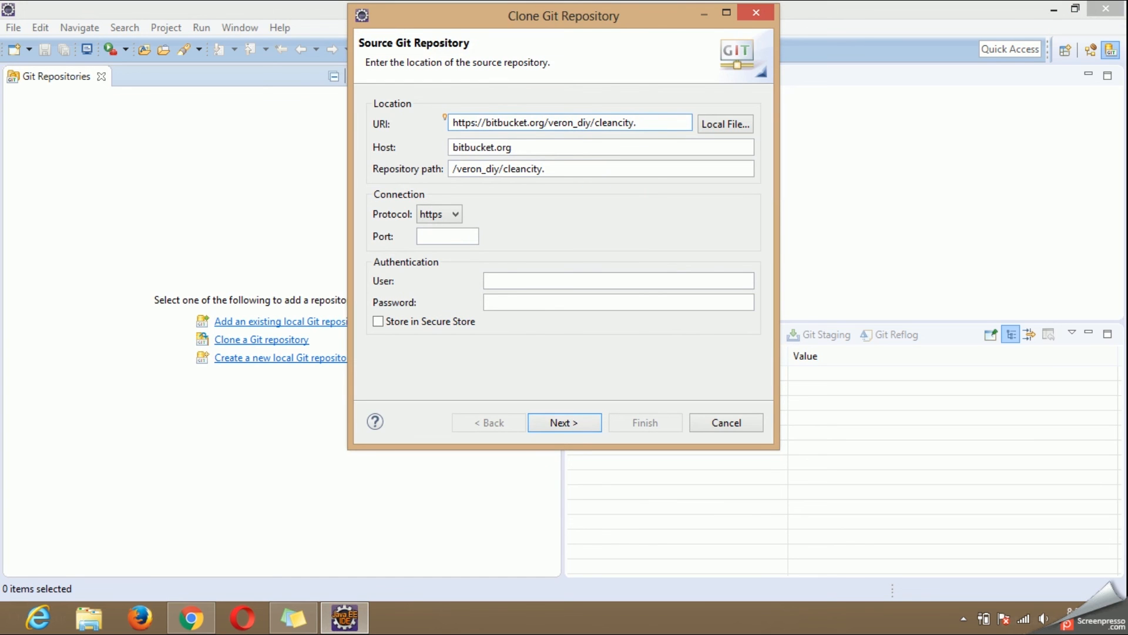
type("git")
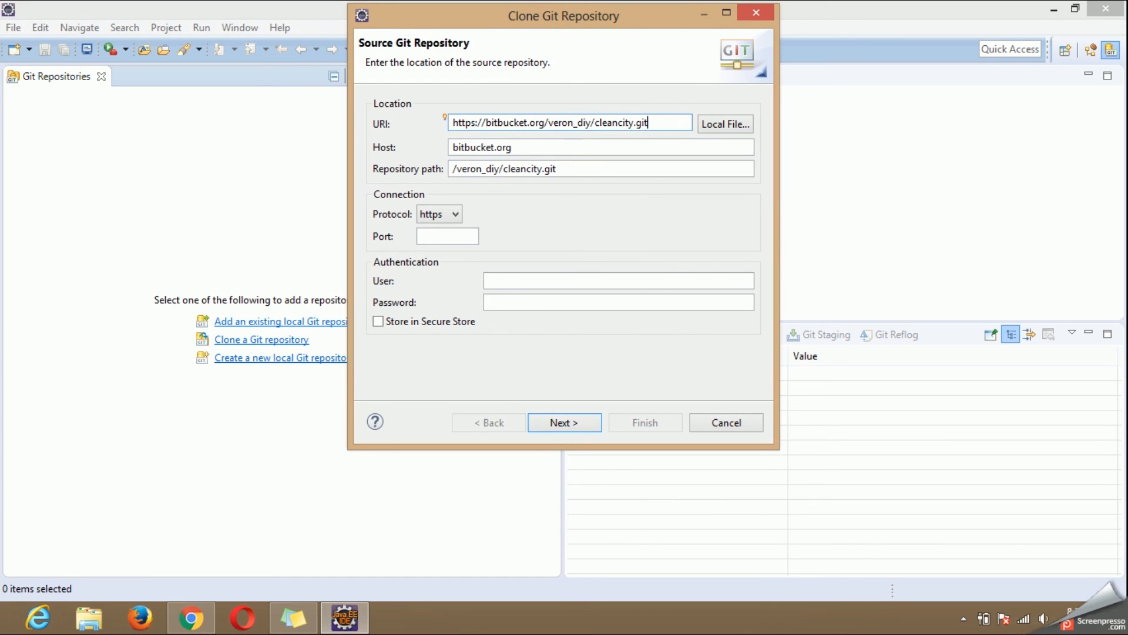
left_click(617, 280)
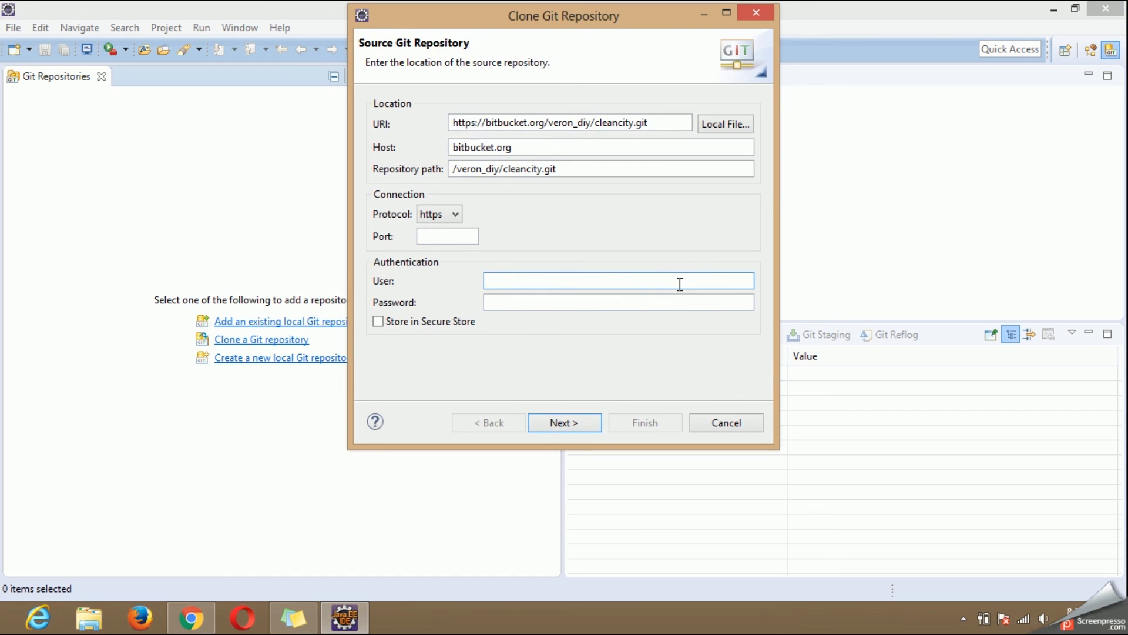
type("veron_diy")
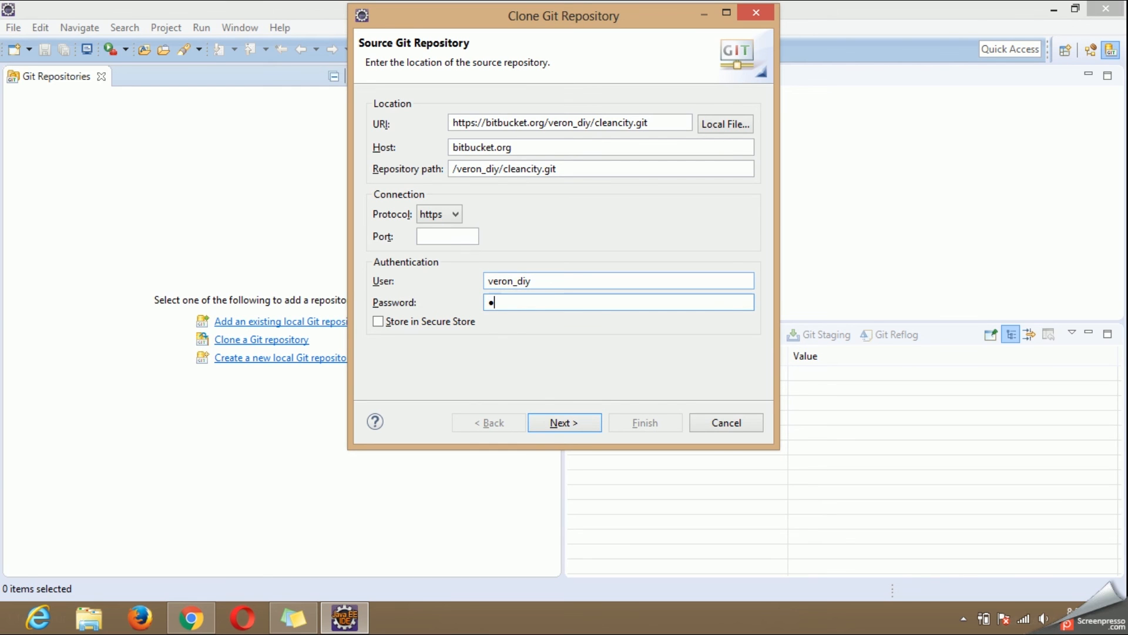
type("password")
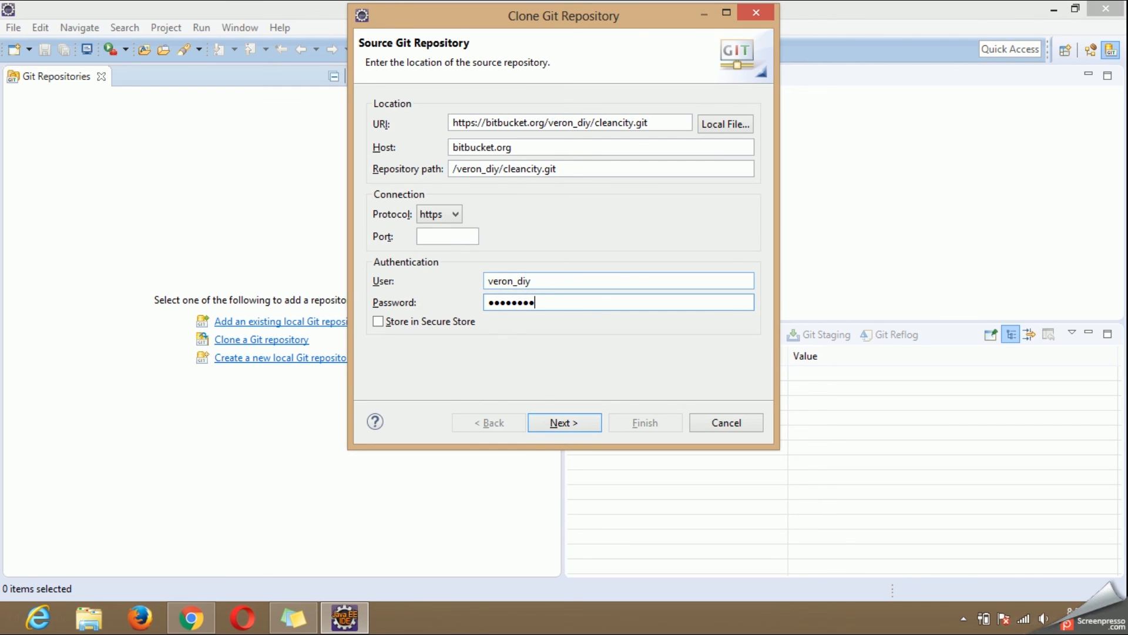
- Accept the empty branch selection and finish cloning into the local git folder
left_click(563, 422)
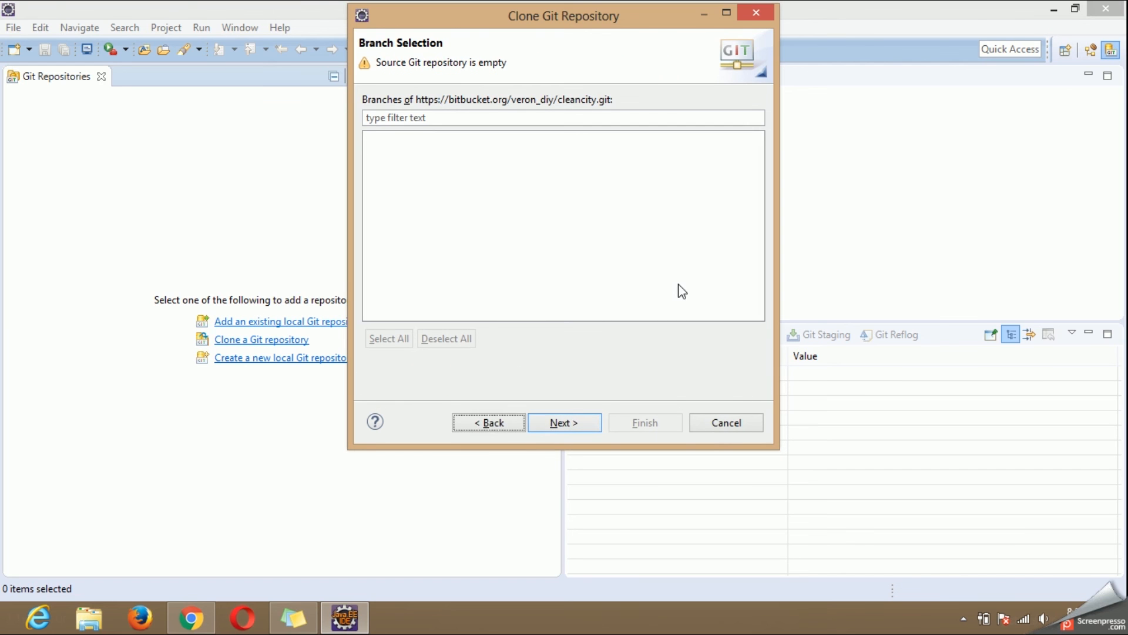
left_click(563, 422)
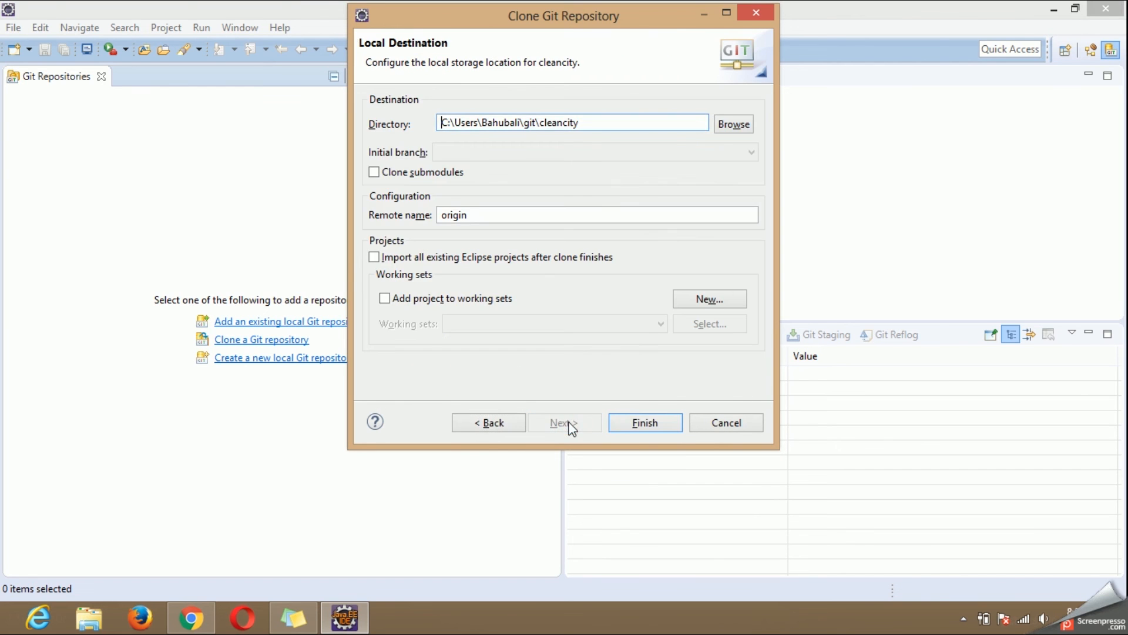
left_click(645, 422)
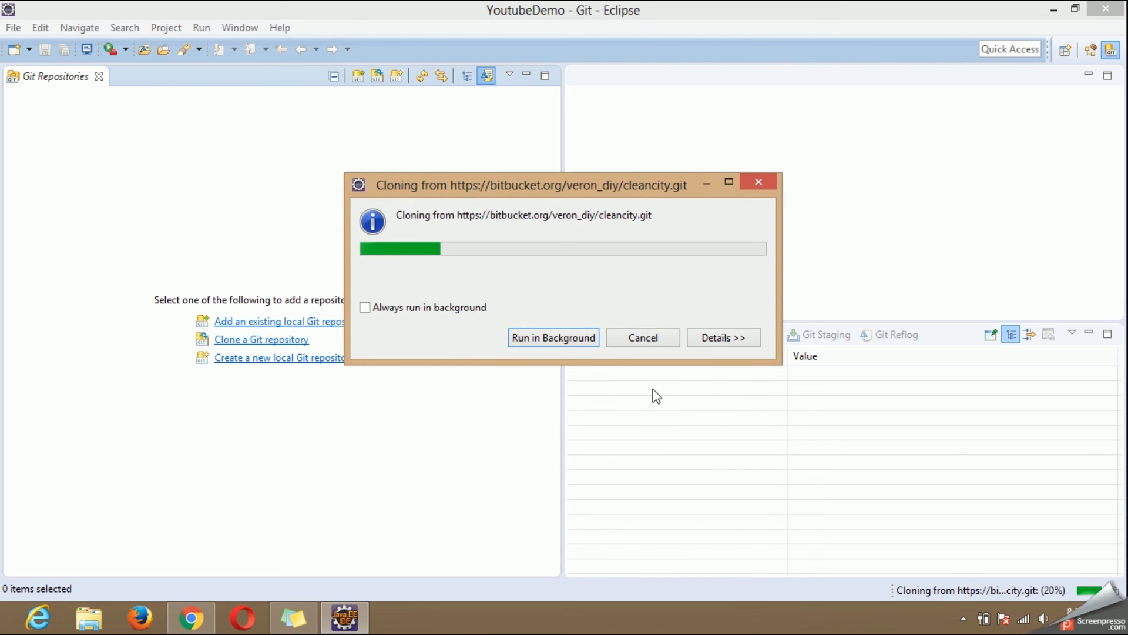
left_click(553, 337)
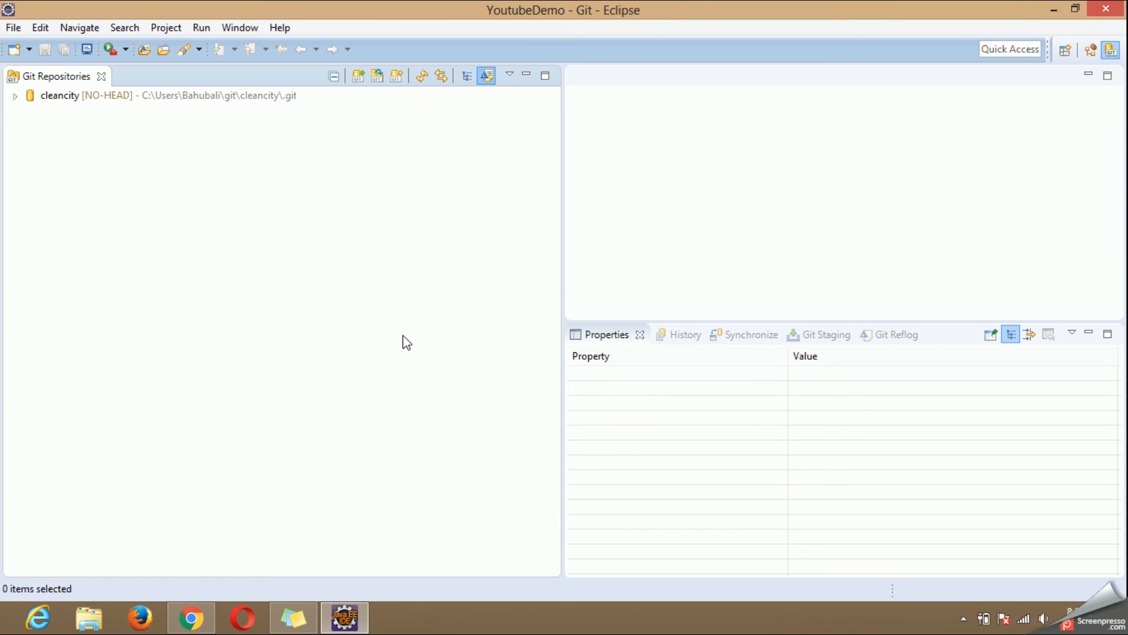
mouse_move(226, 187)
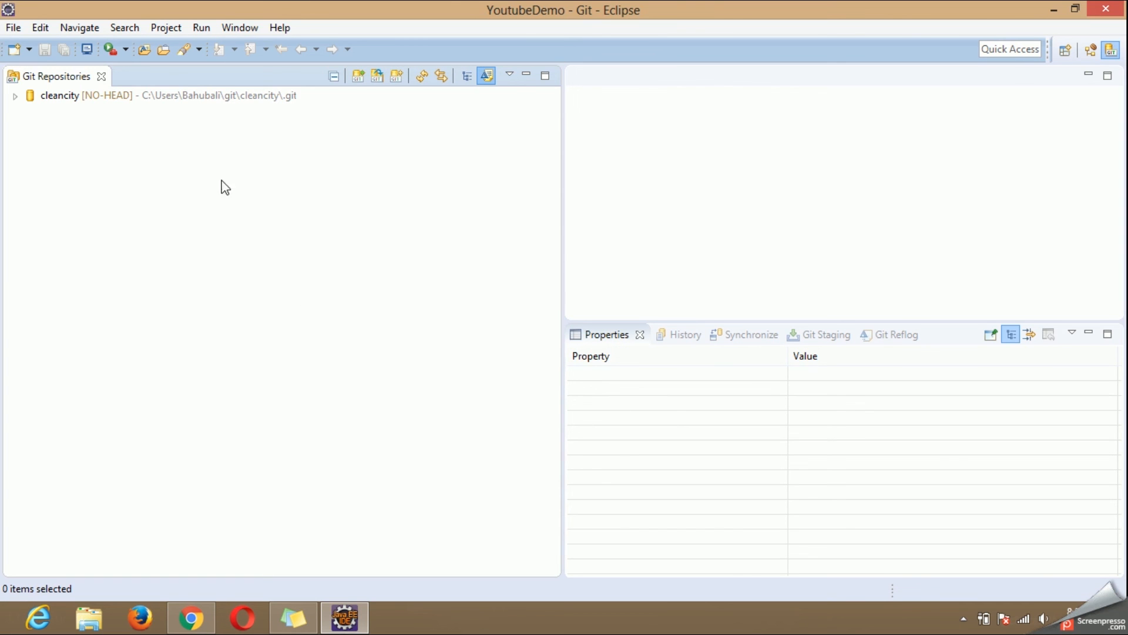
mouse_move(192, 113)
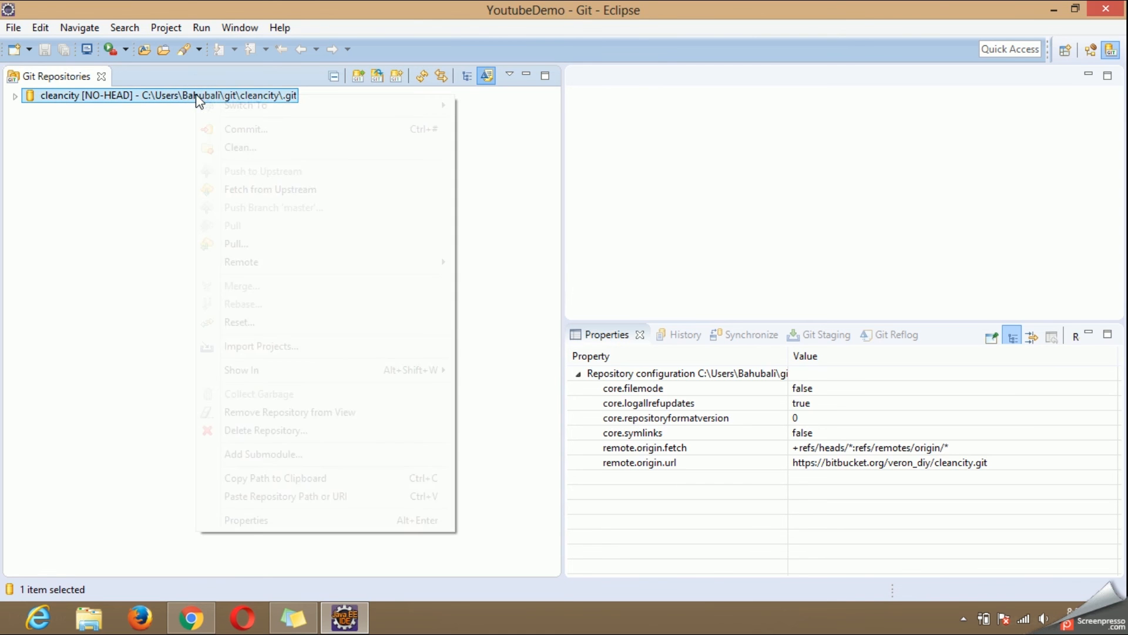
- Import the cloned cleancity repository into the workspace as a general project
left_click(261, 346)
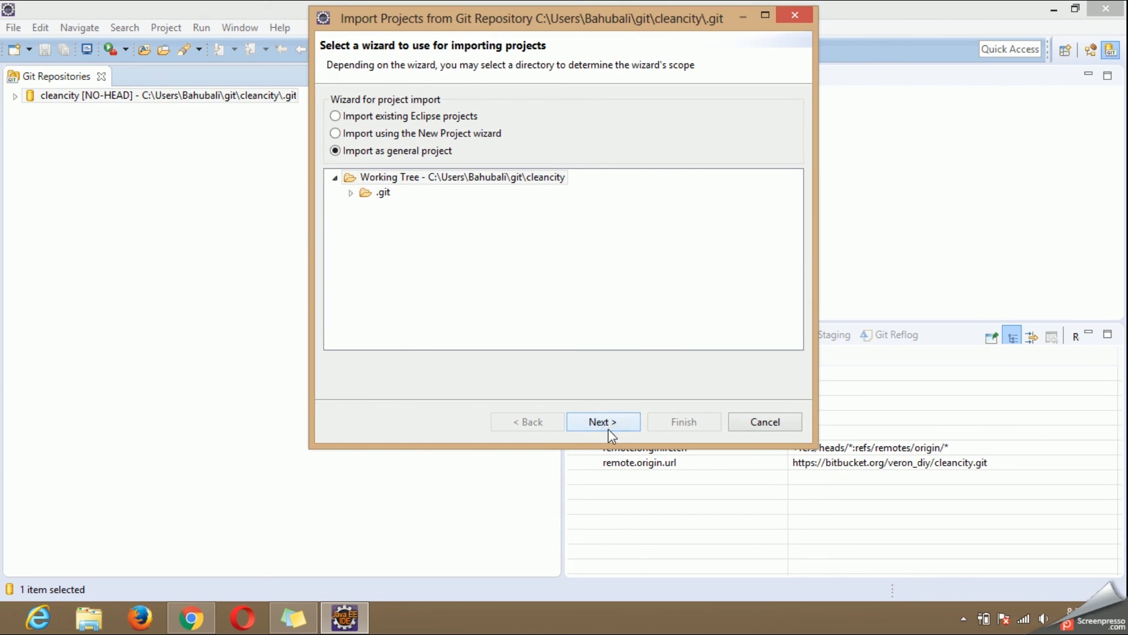
left_click(601, 420)
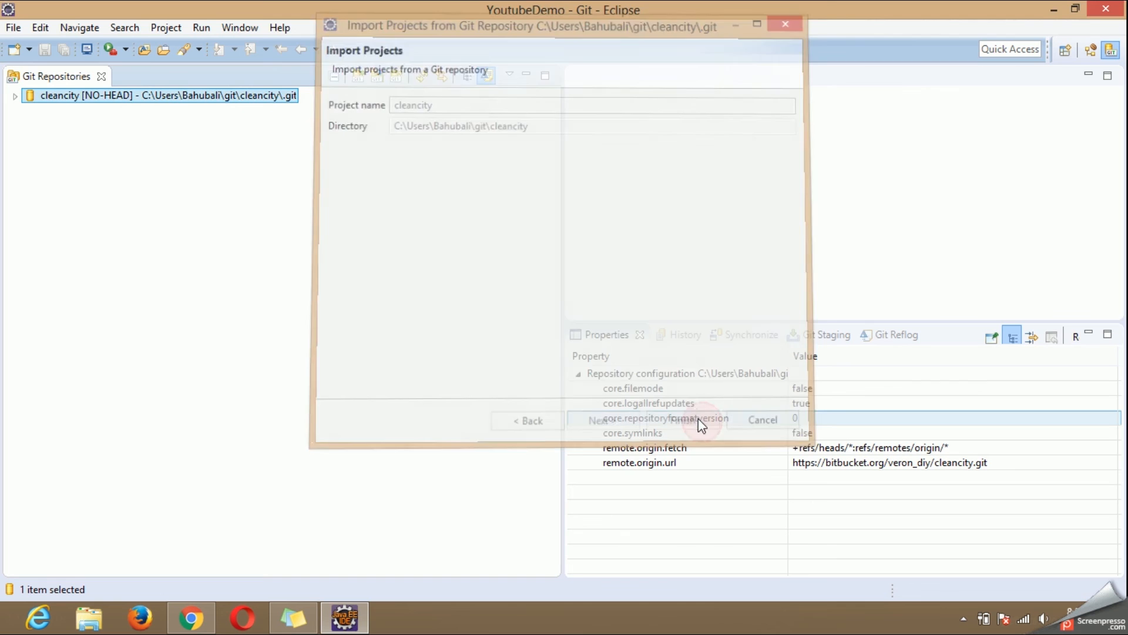
left_click(762, 420)
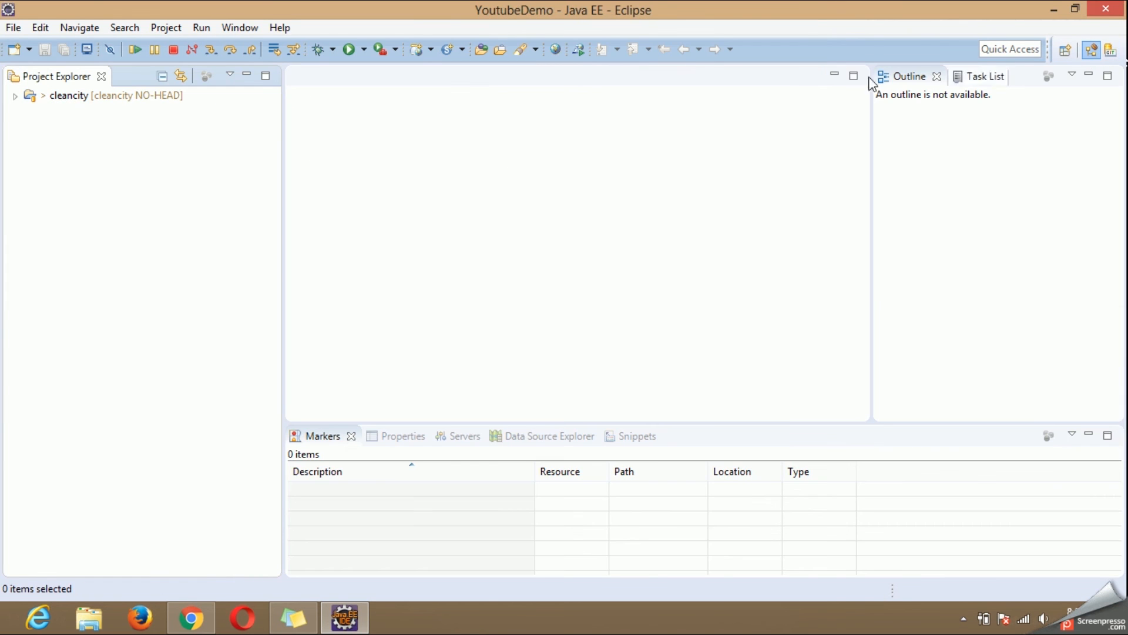
mouse_move(32, 155)
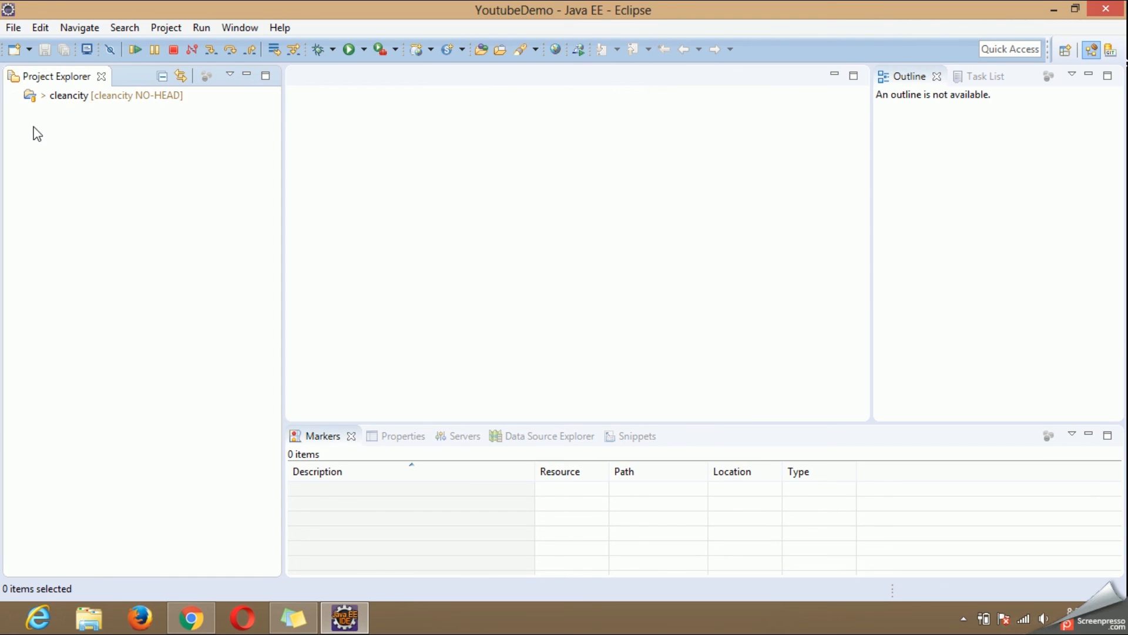
mouse_move(47, 157)
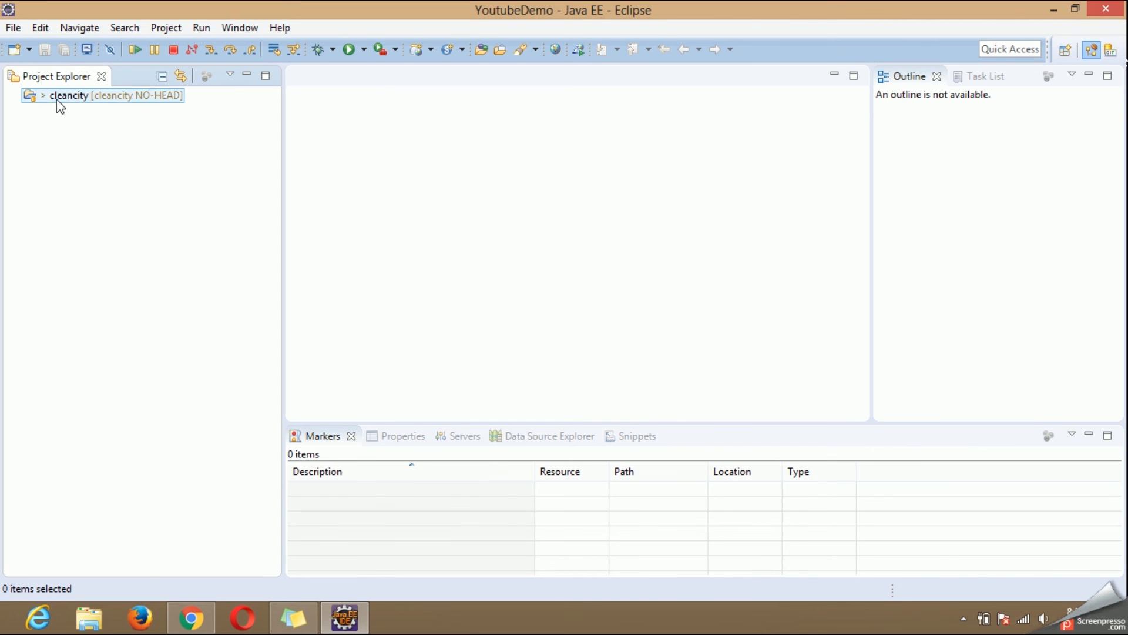
- Convert cleancity to faceted form in Properties with the Dynamic Web Module facet applied
right_click(116, 95)
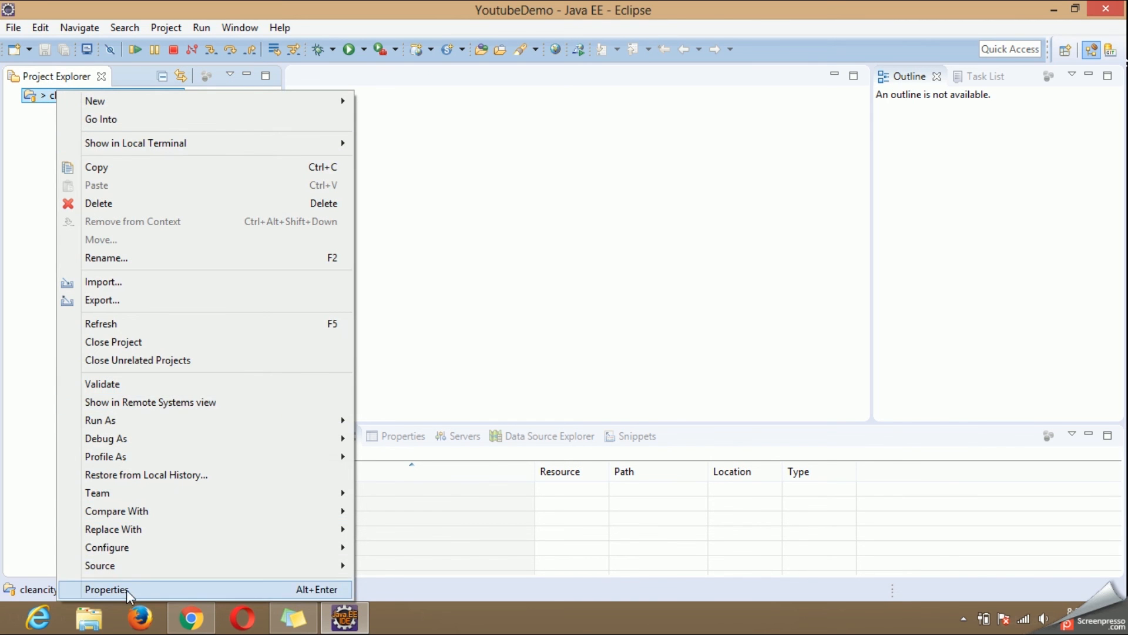
left_click(107, 589)
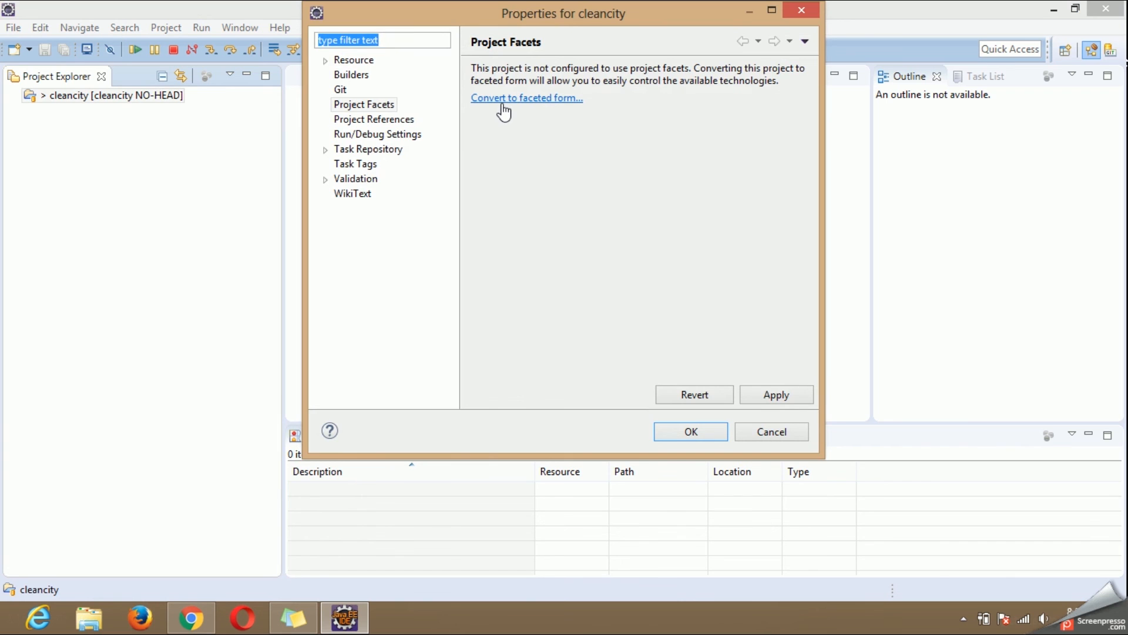
left_click(526, 98)
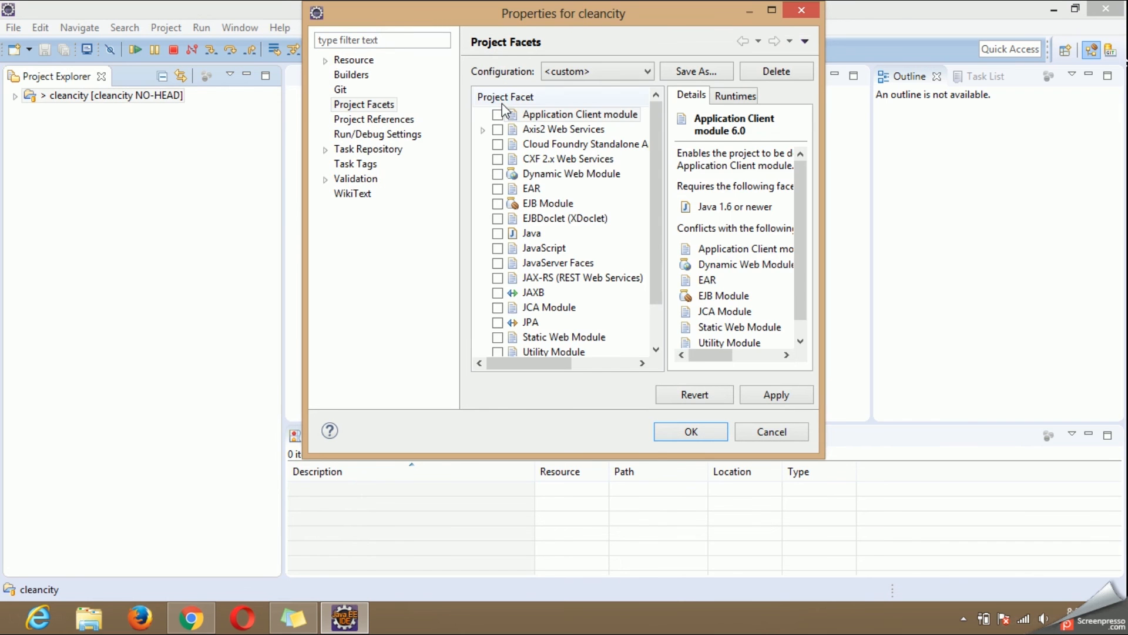
left_click(497, 174)
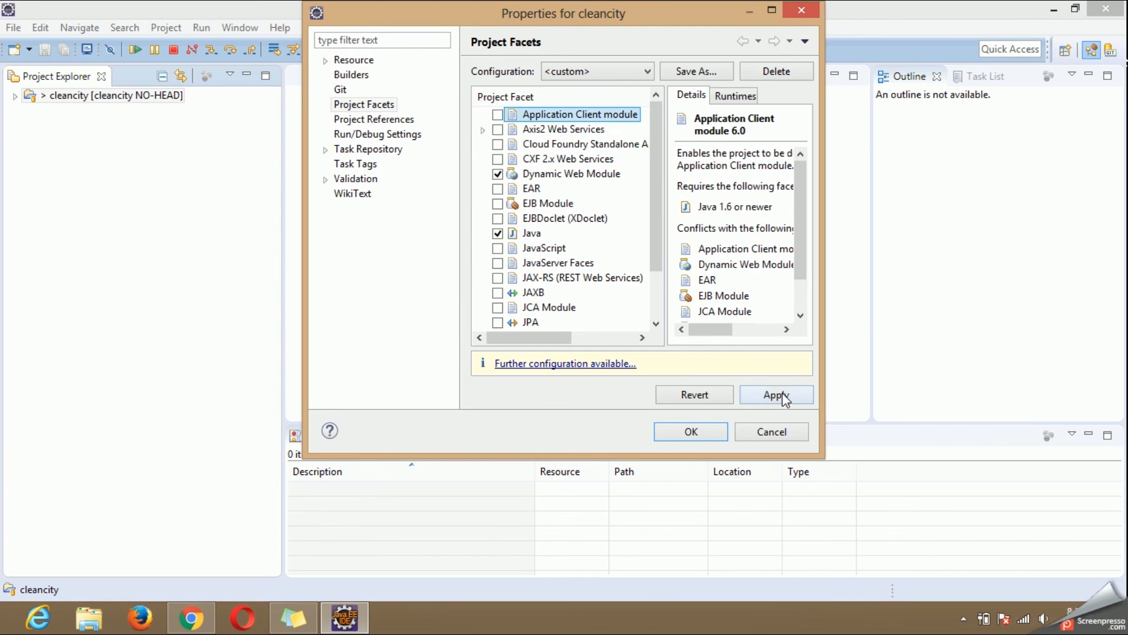
left_click(774, 395)
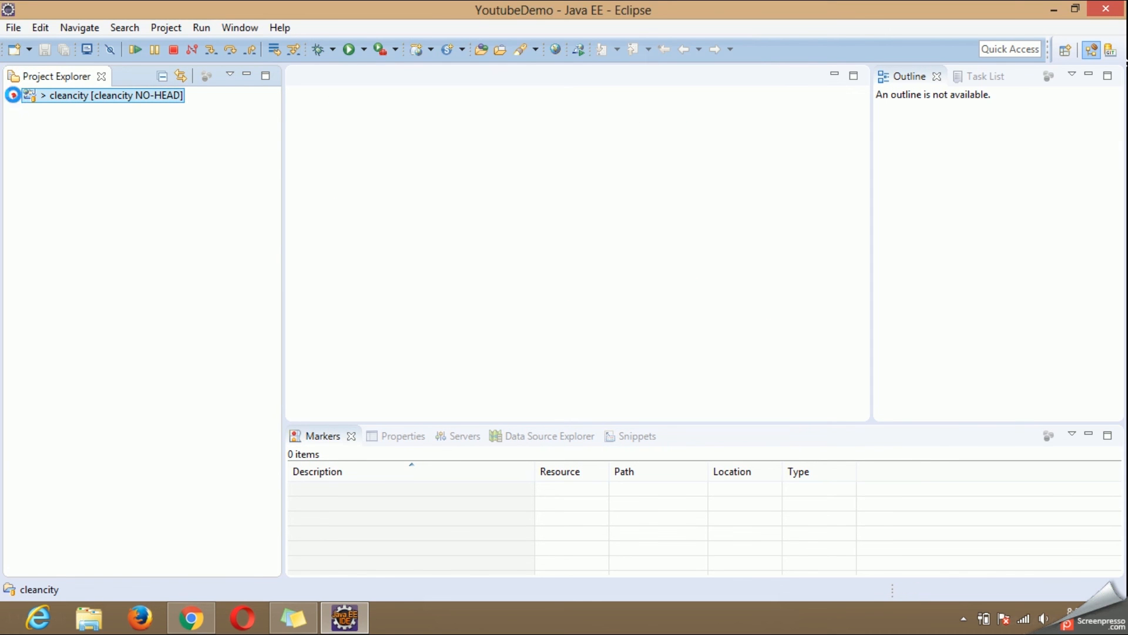
- Expand the cleancity project in Project Explorer and select its WebContent folder
left_click(13, 95)
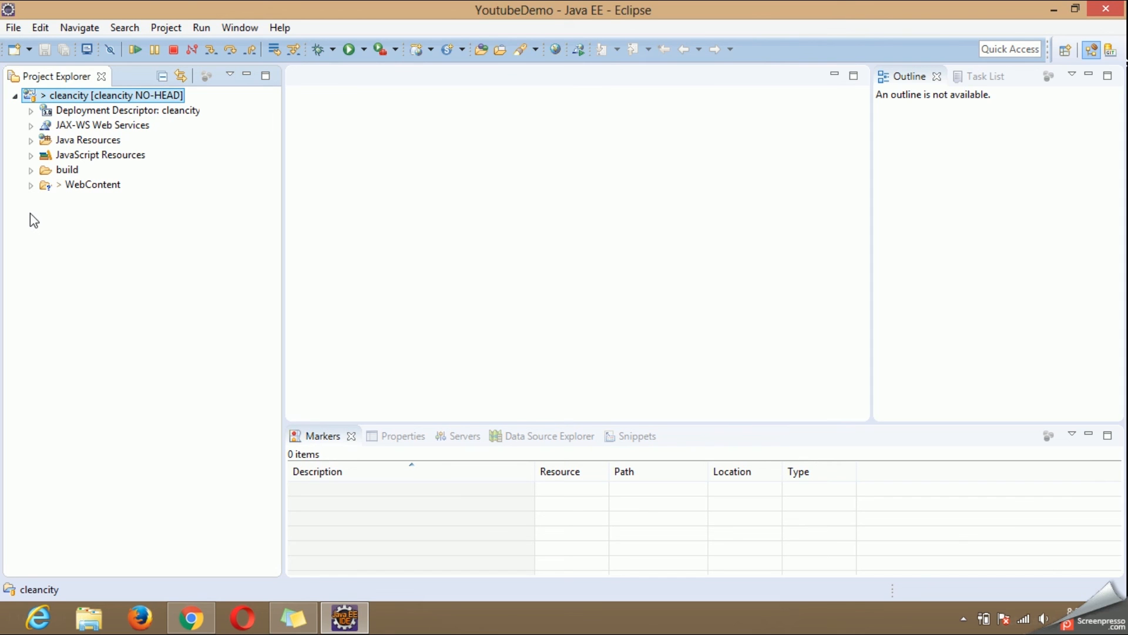
mouse_move(38, 203)
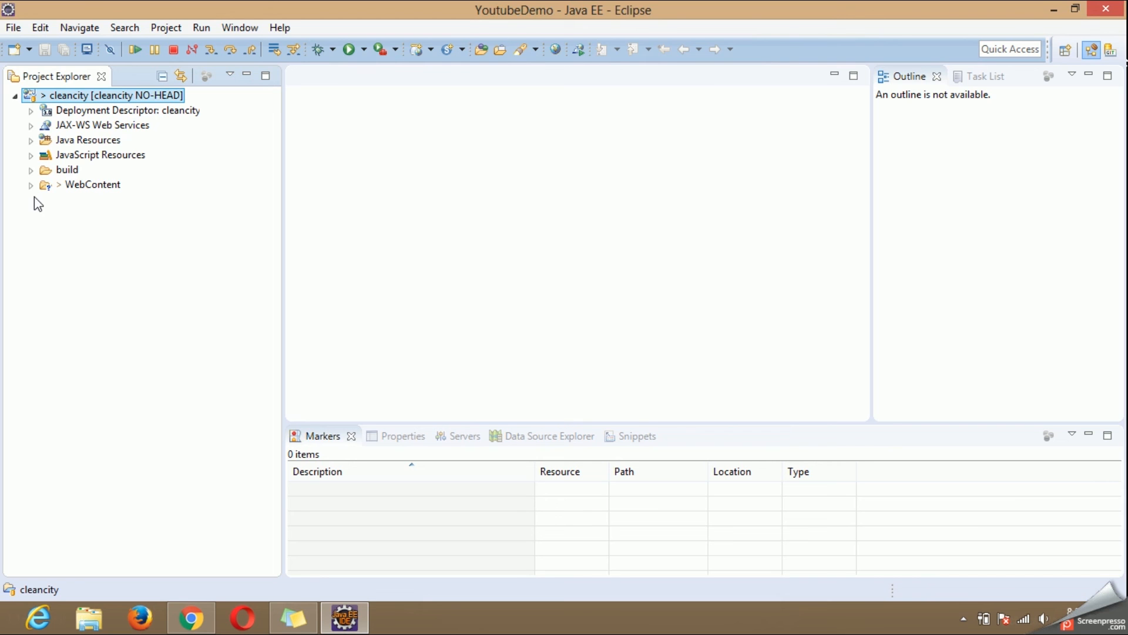
left_click(91, 185)
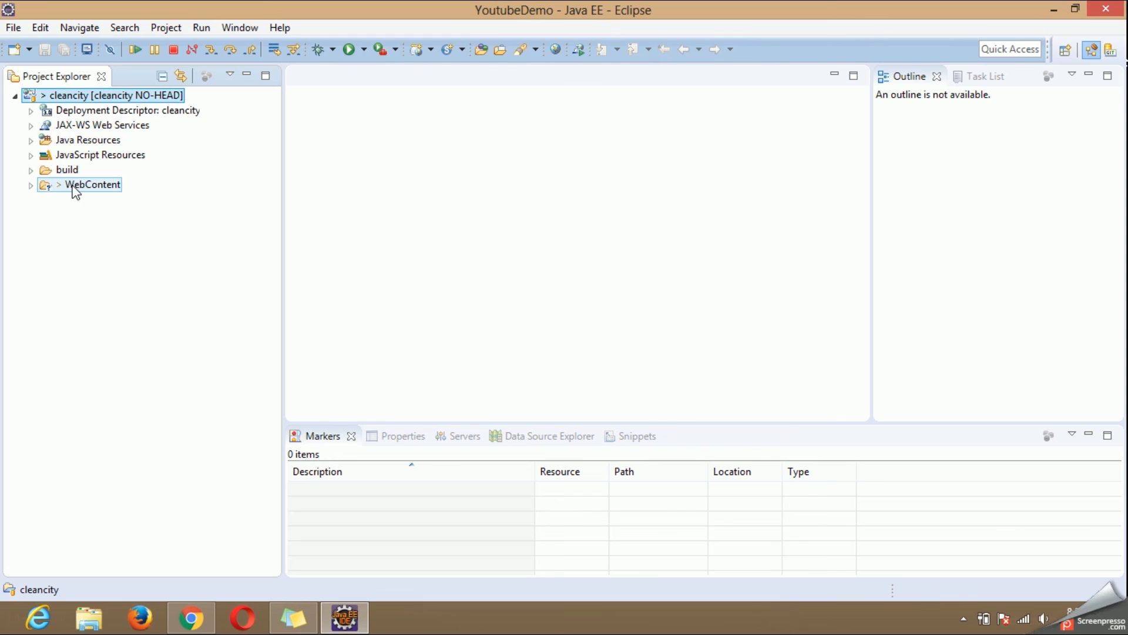
left_click(93, 185)
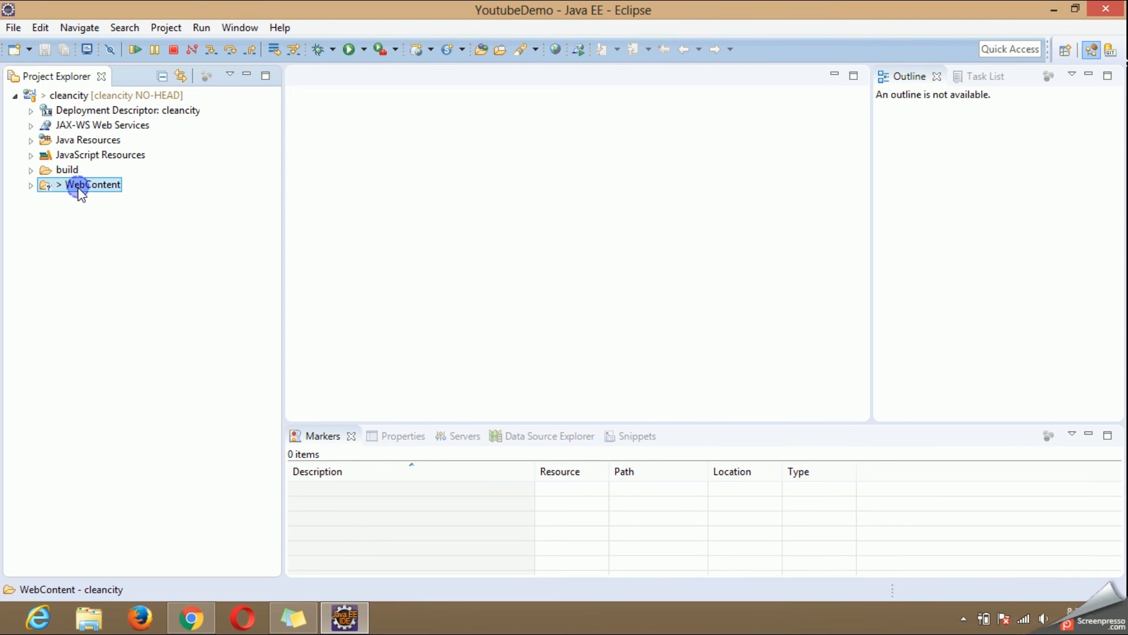
- Create a new file named index.html in the WebContent folder
right_click(92, 185)
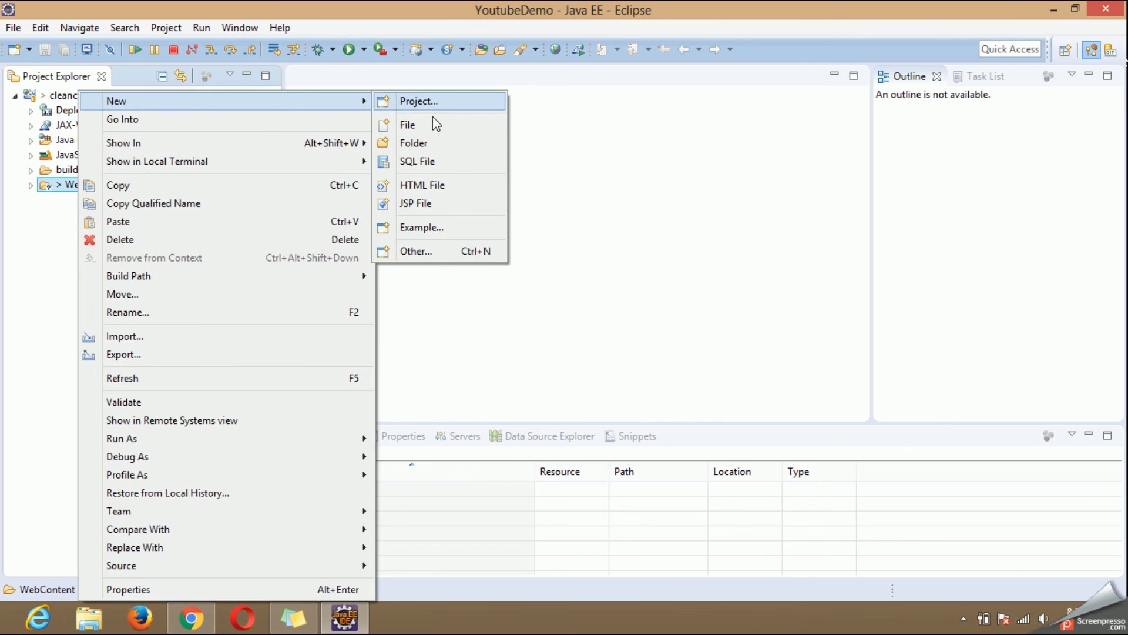
left_click(408, 125)
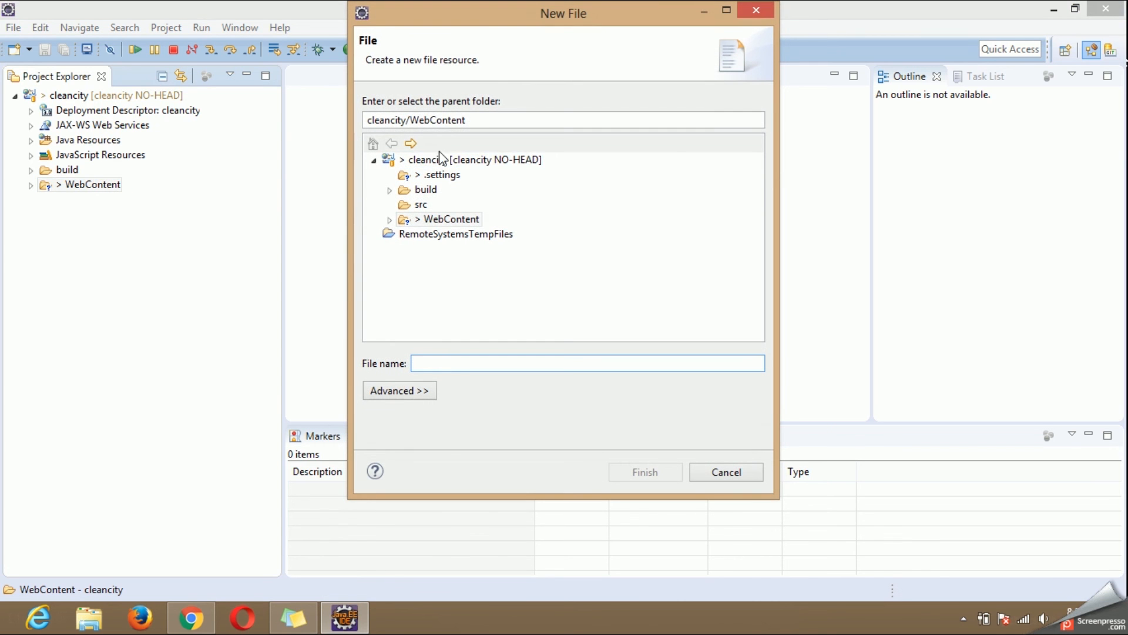
left_click(586, 363)
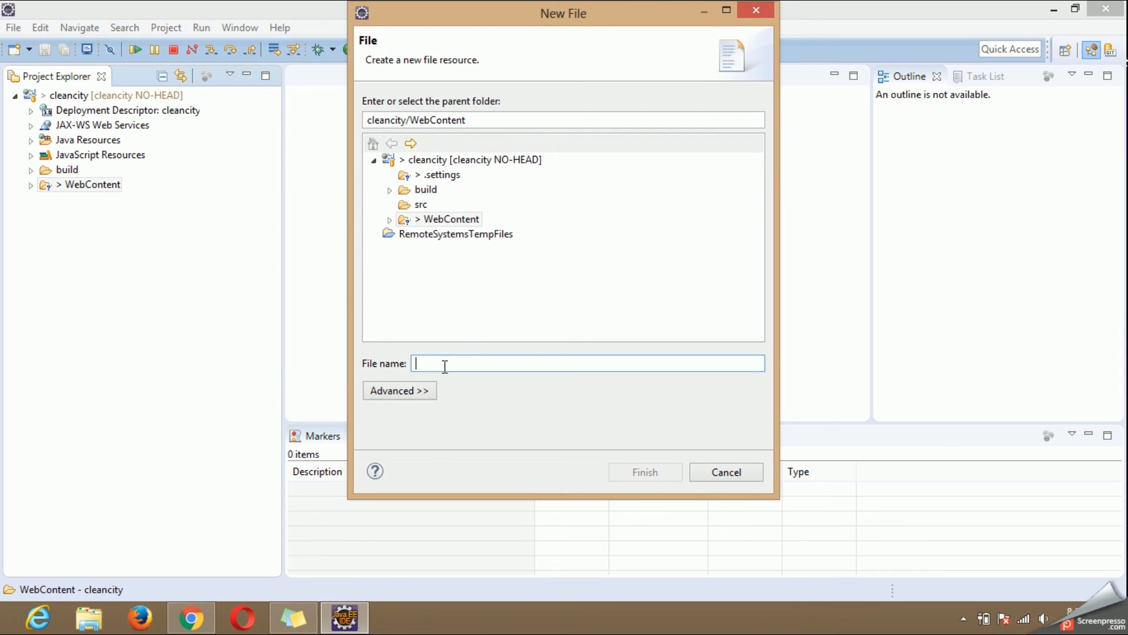
type("index.html")
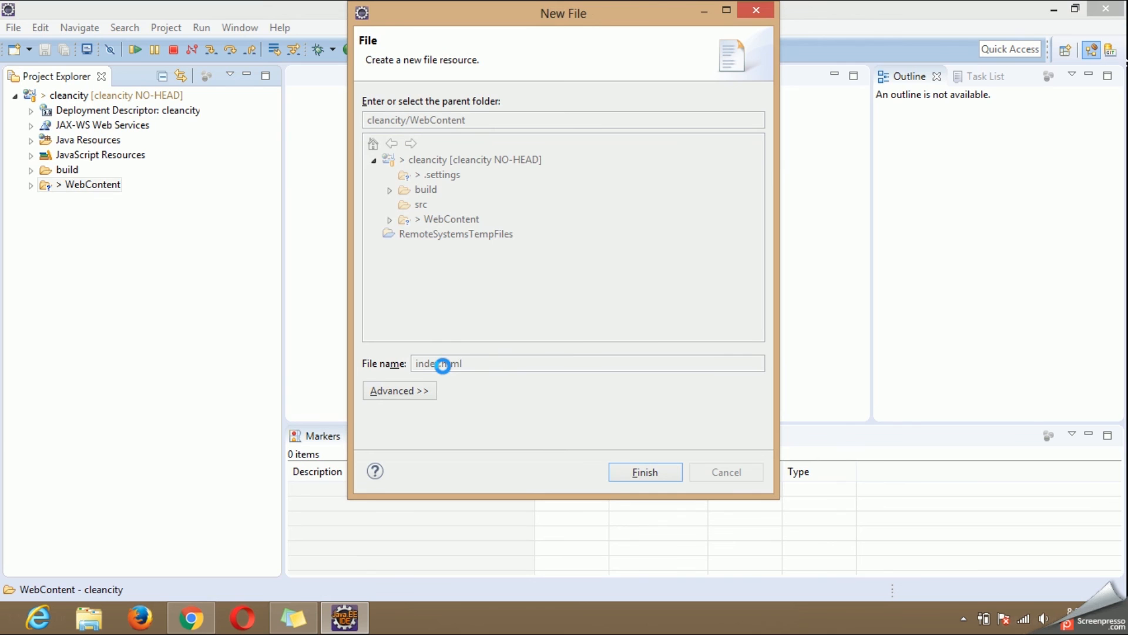
left_click(642, 472)
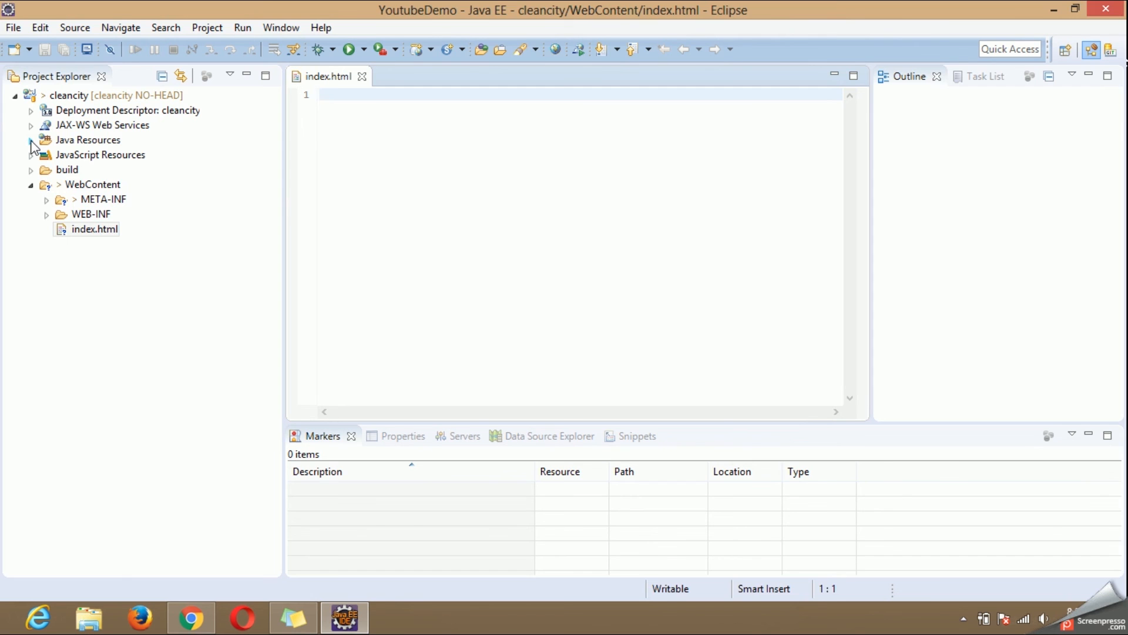
- Start the New Java Class wizard from cleancity's src under Java Resources
left_click(30, 140)
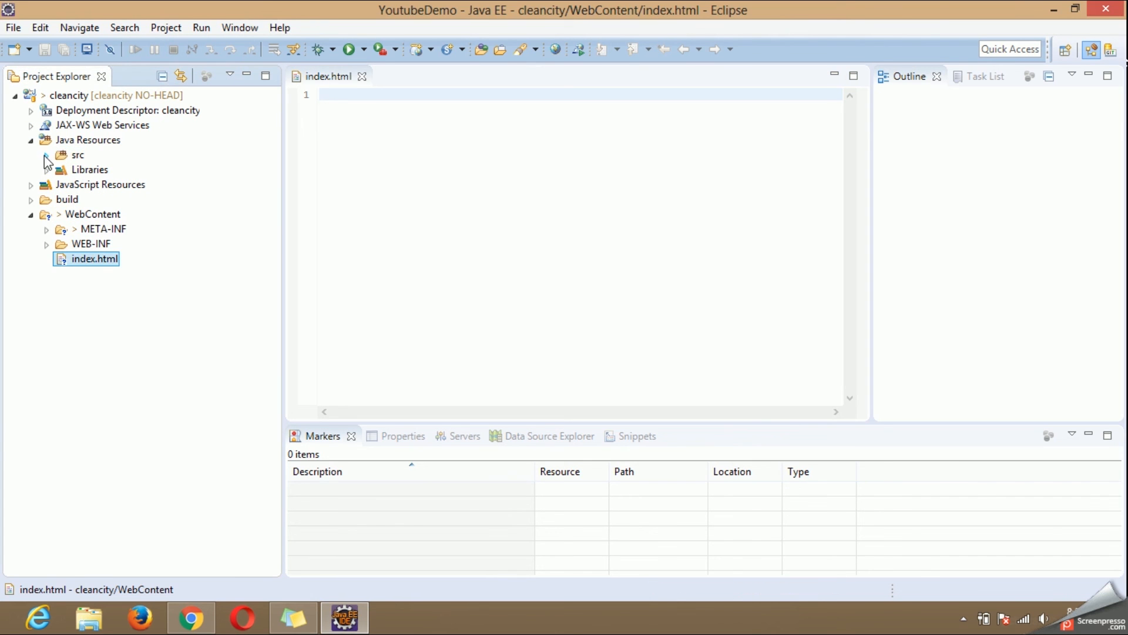
left_click(77, 155)
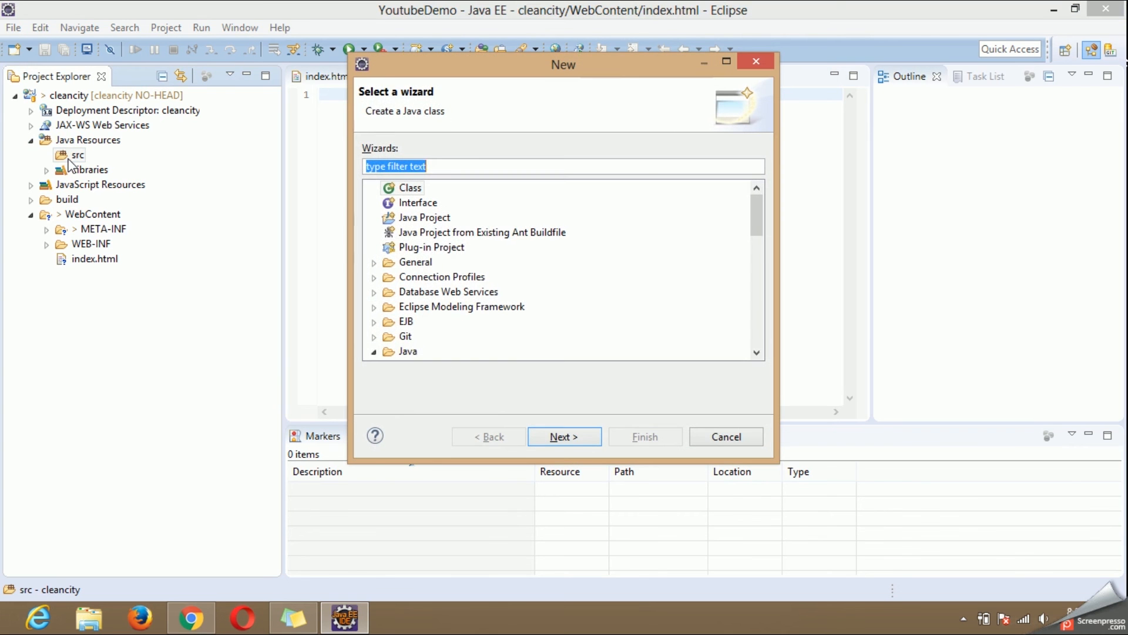
type("class")
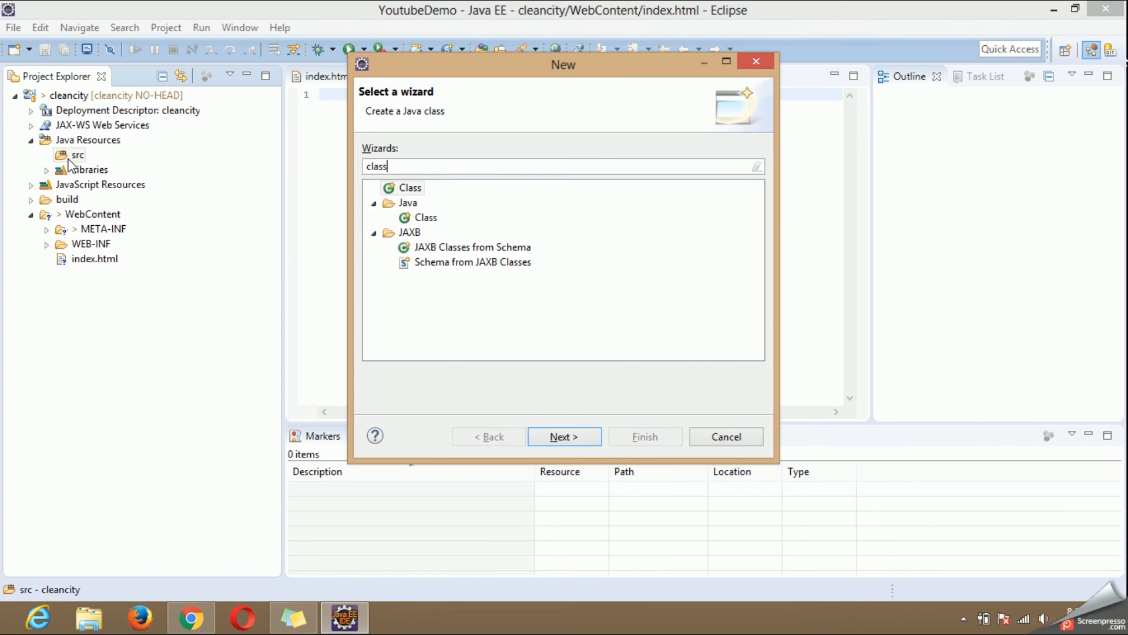
left_click(564, 436)
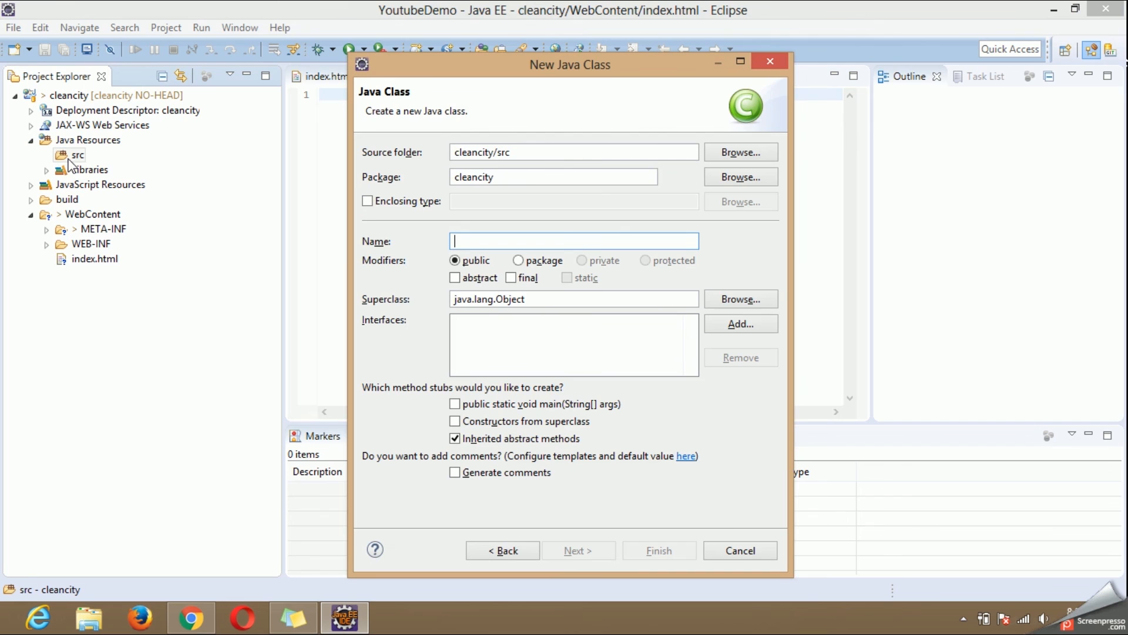
- Create the class TestRest in package com.veron.rest
left_click(553, 177)
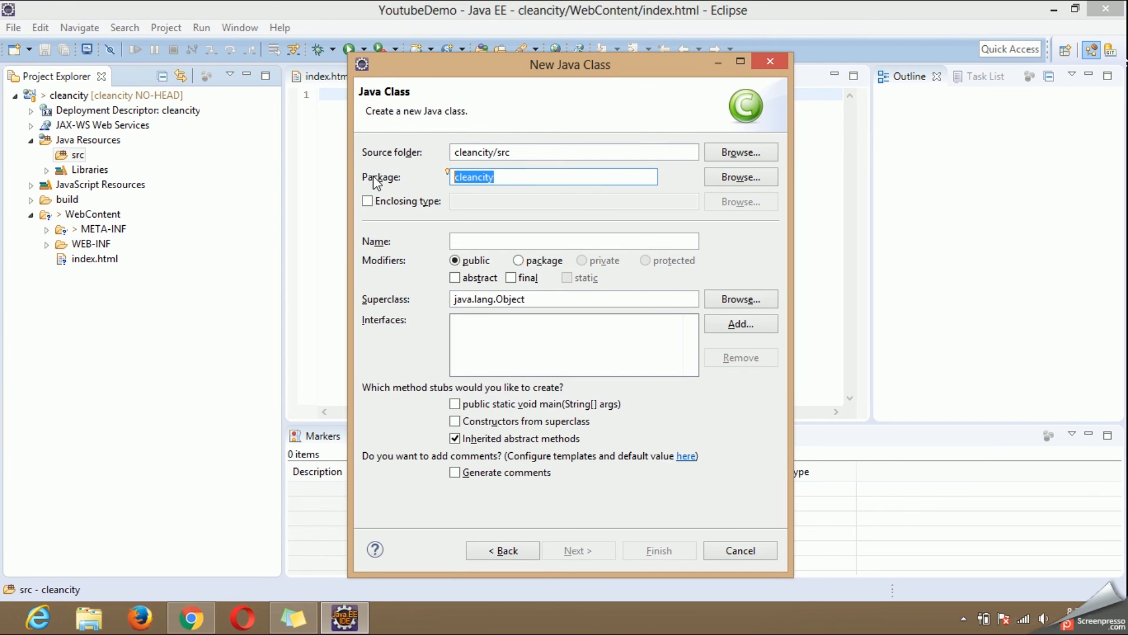
type("com.")
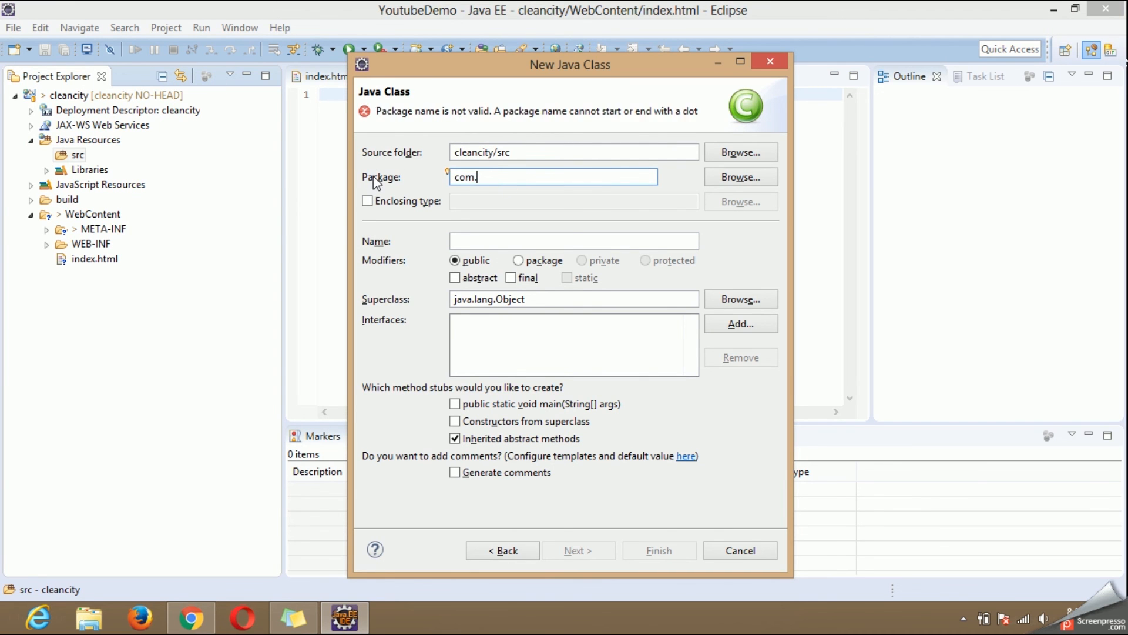
type("veron.rest")
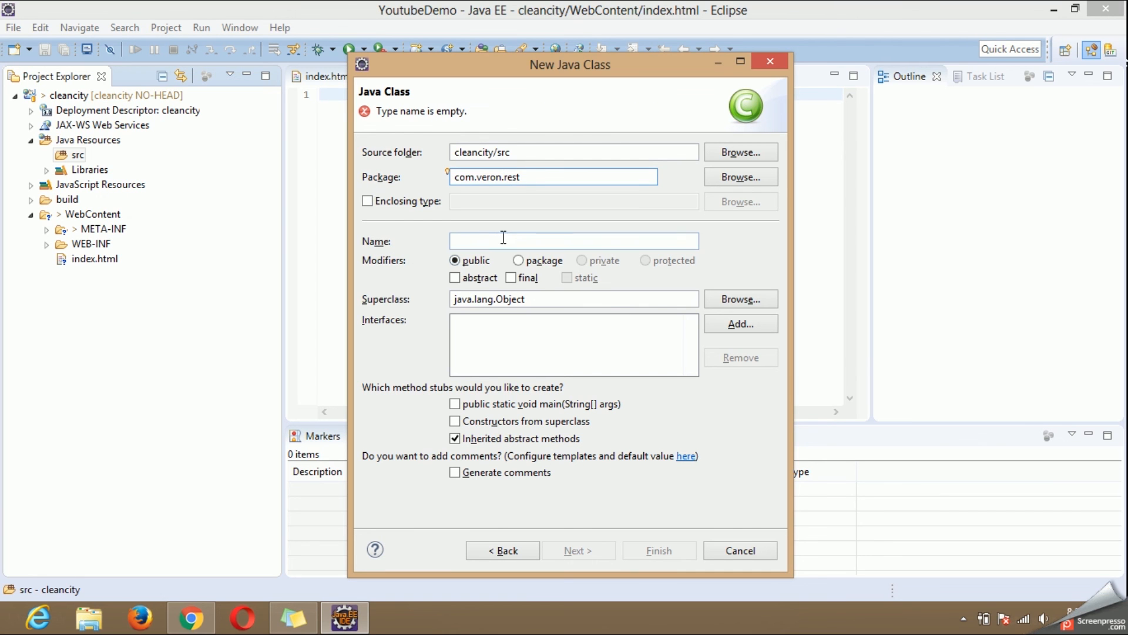
type("Test")
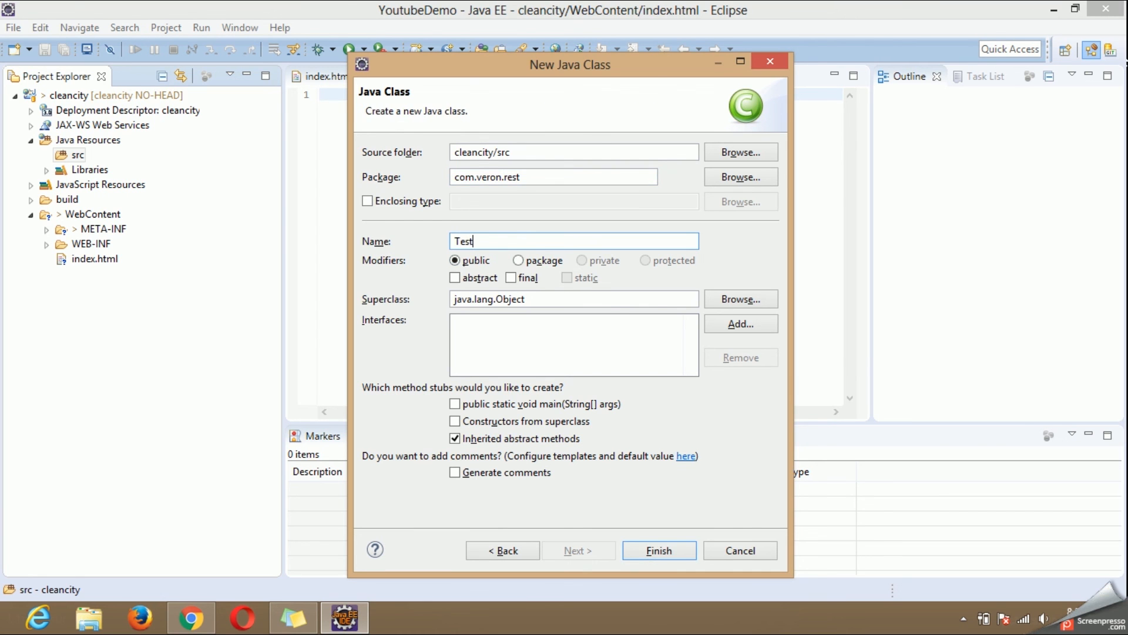
type("Rest")
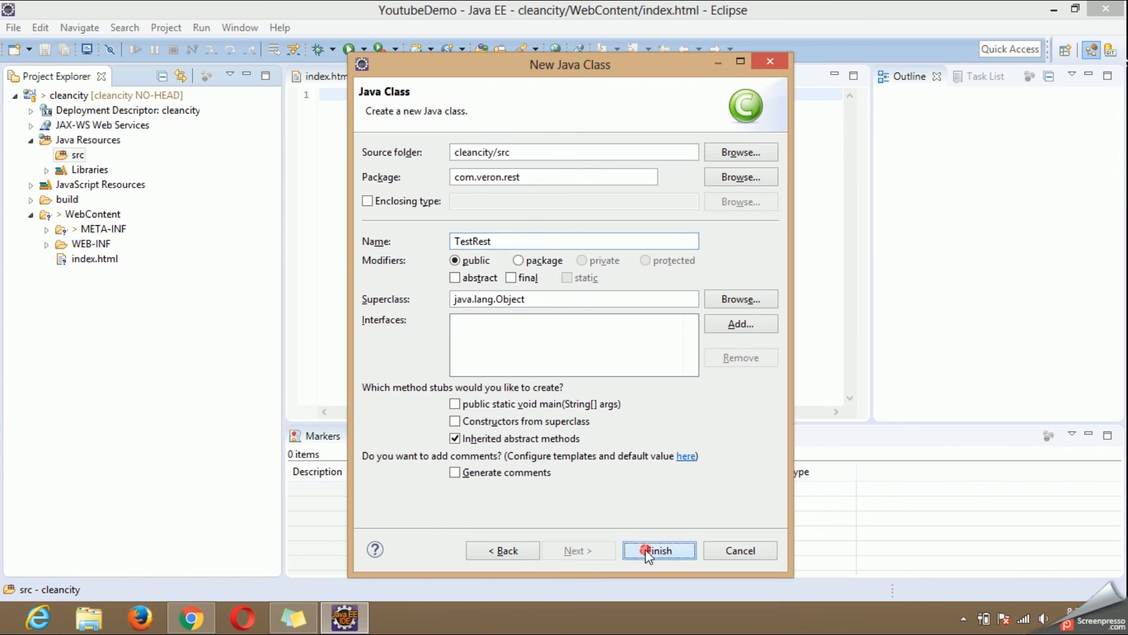
left_click(658, 550)
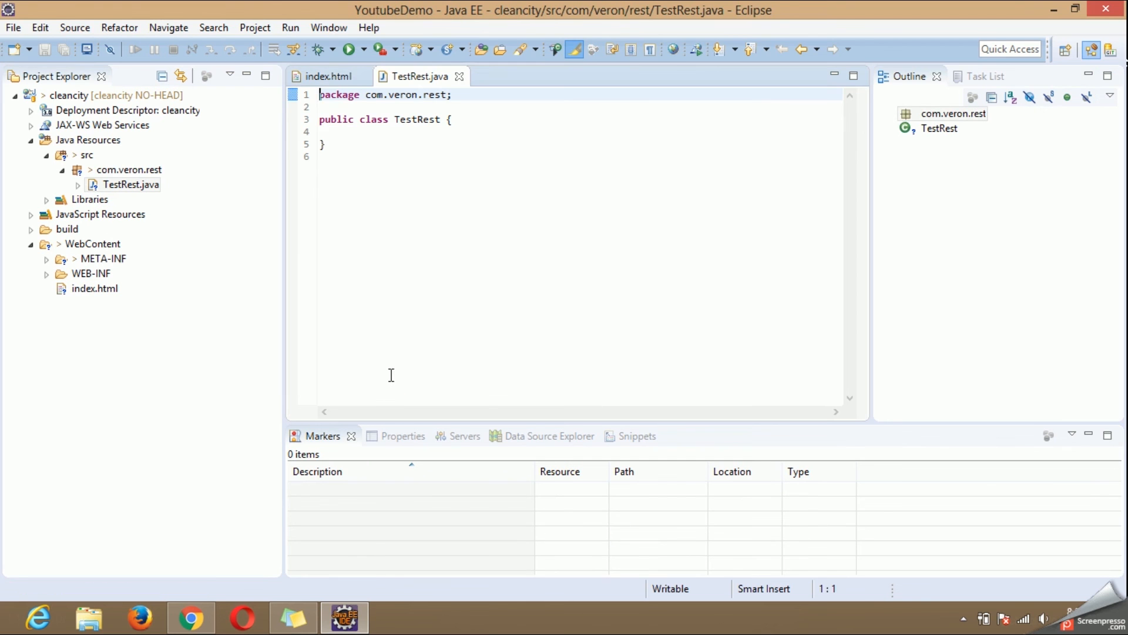
mouse_move(320, 357)
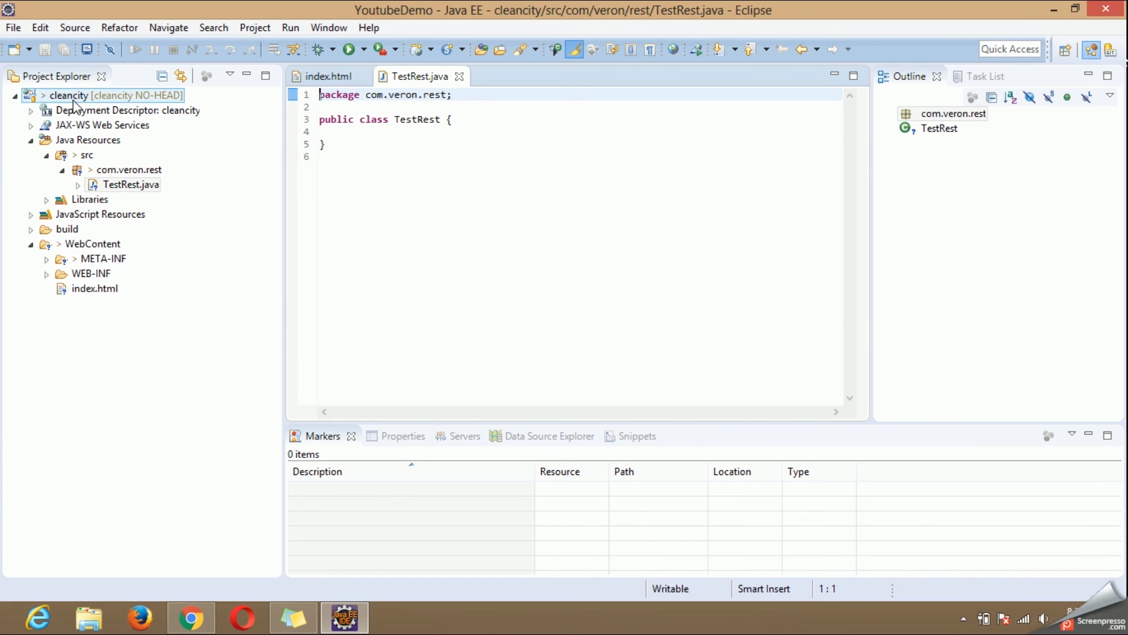
- Bring up Team > Commit for the cleancity project and scroll its unstaged changes
right_click(68, 94)
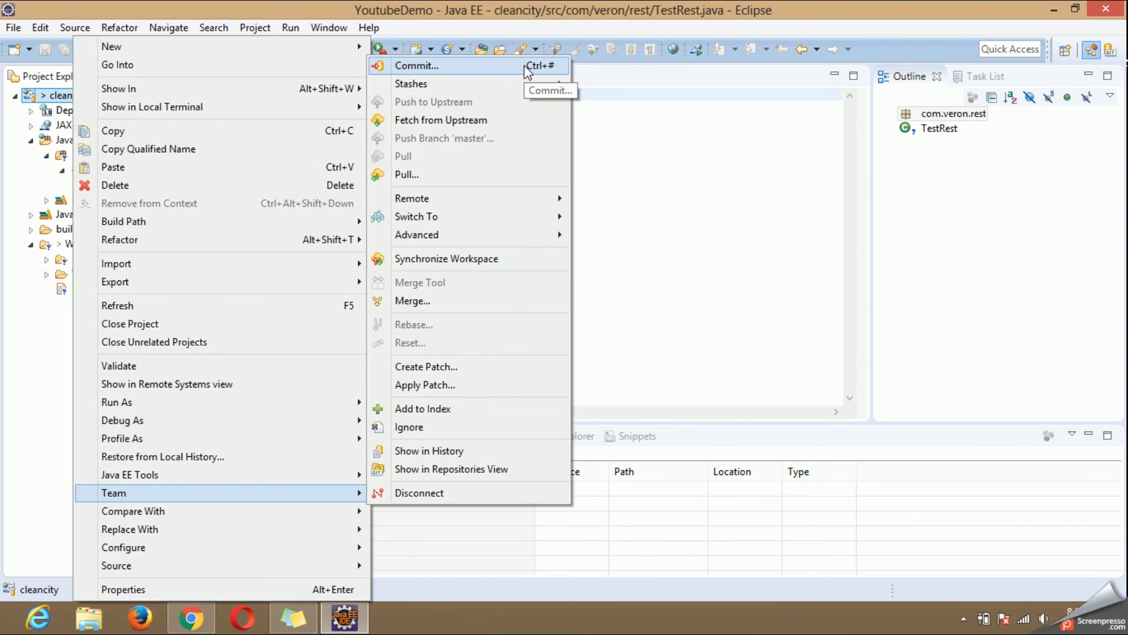
left_click(416, 66)
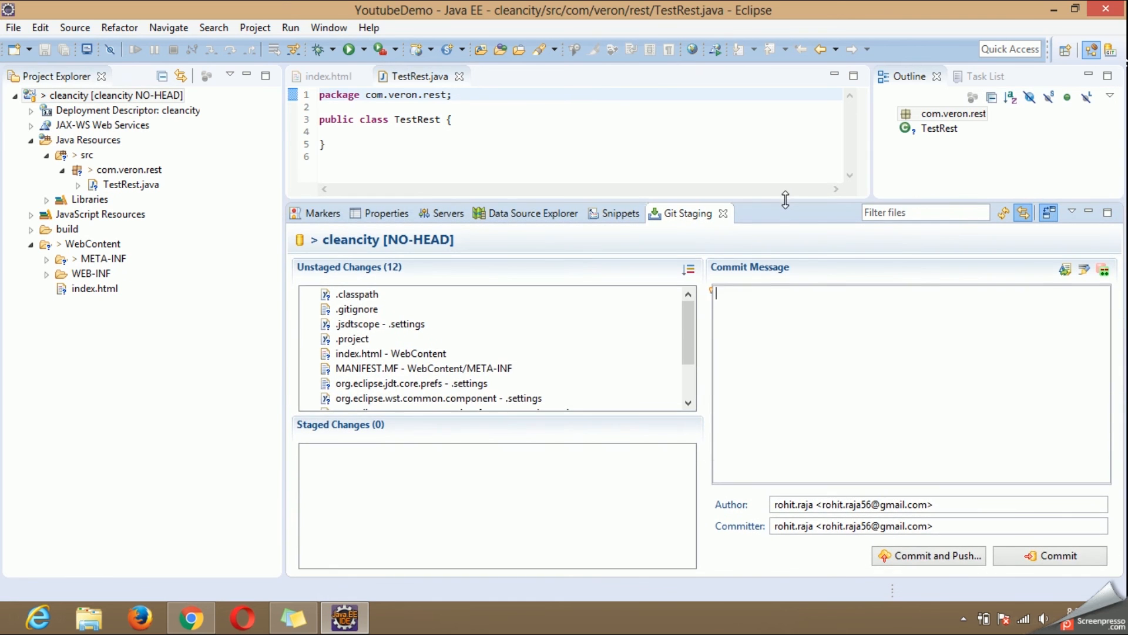
scroll("down", 3)
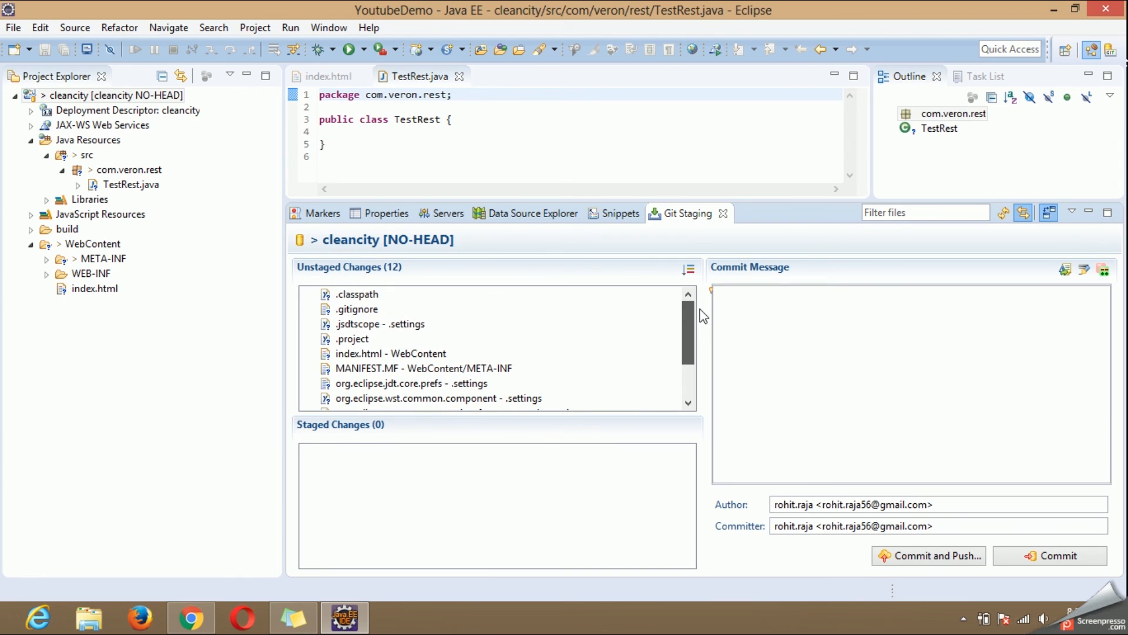
scroll("down", 3)
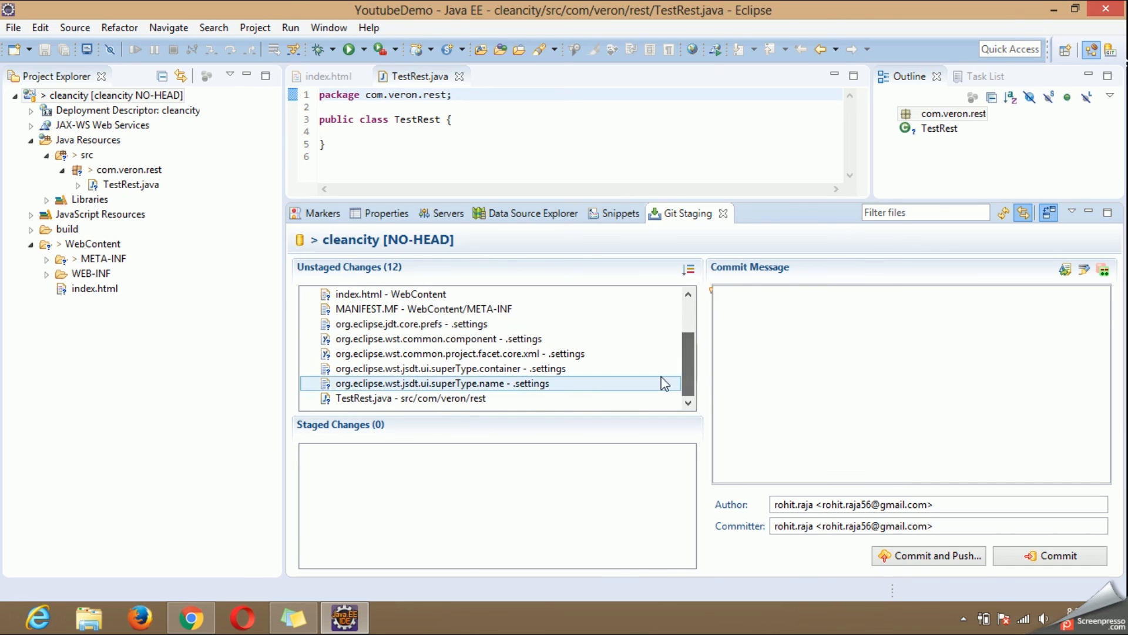
- Add TestRest.java and index.html to the index as the staged changes
left_click(410, 398)
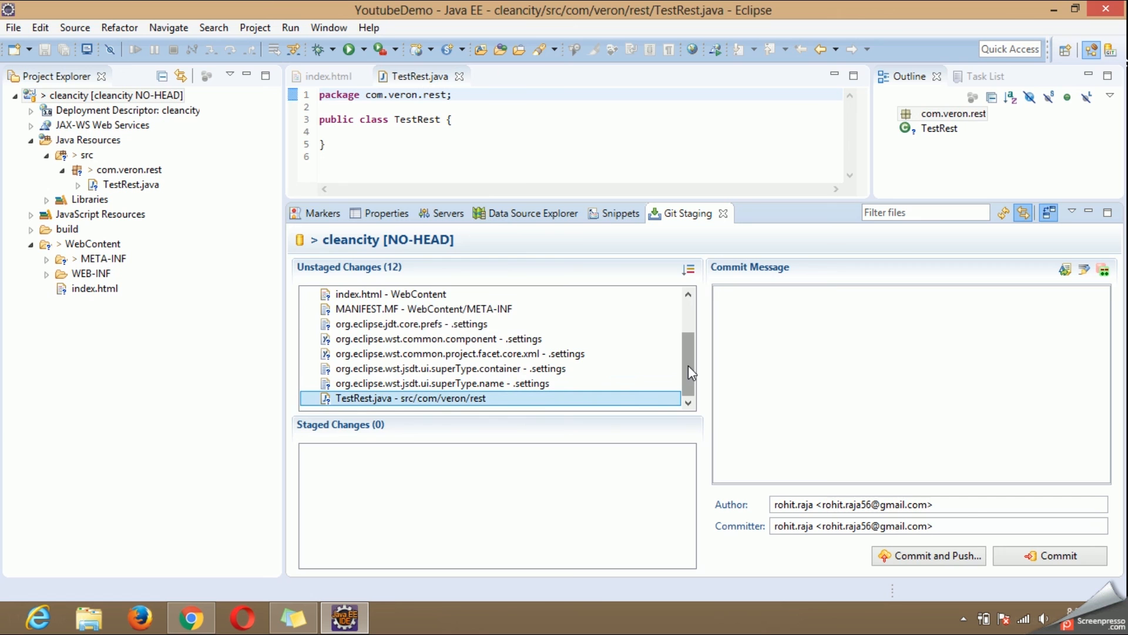
left_click(390, 294)
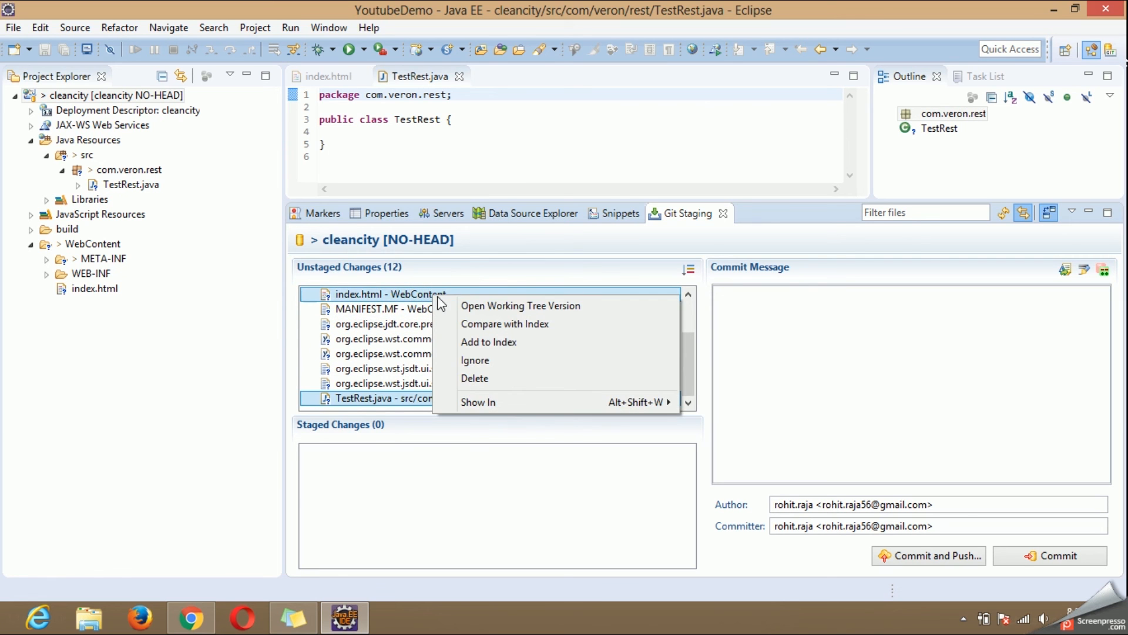
left_click(487, 341)
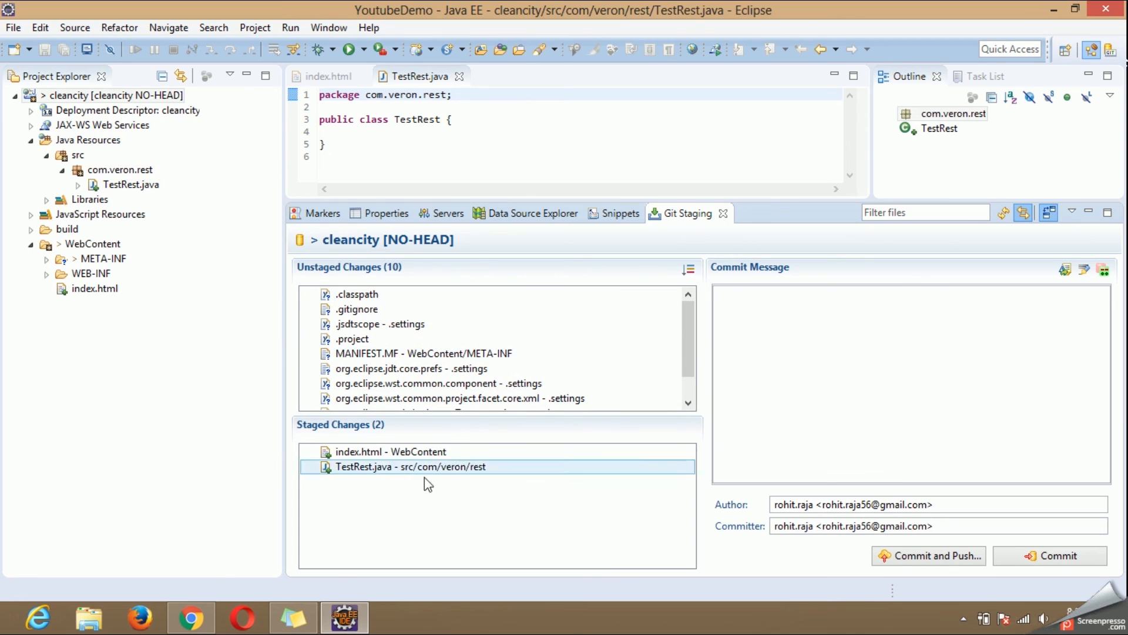
left_click(828, 353)
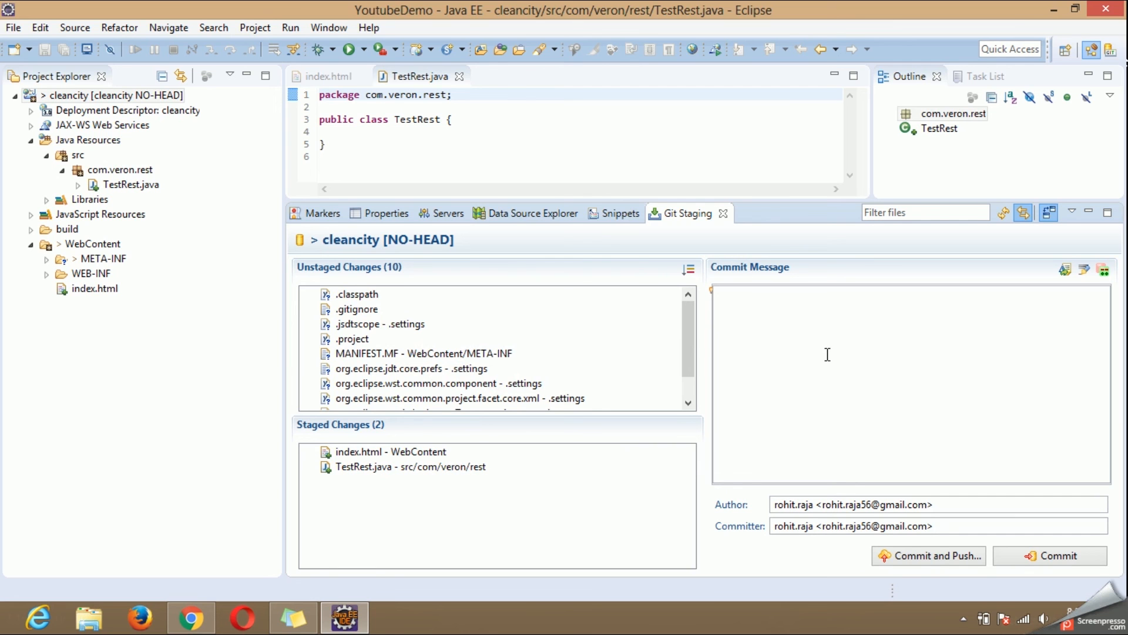
- Commit the staged files with message 'Initial Commit' and start pushing master to the remote
type("Initi")
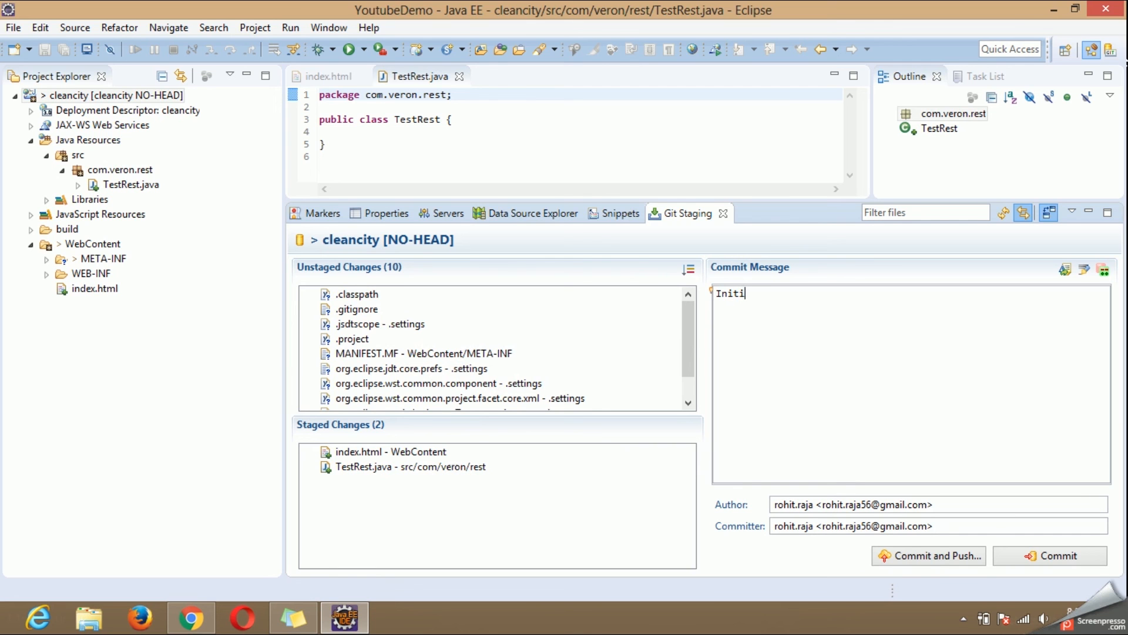
type("al Commit")
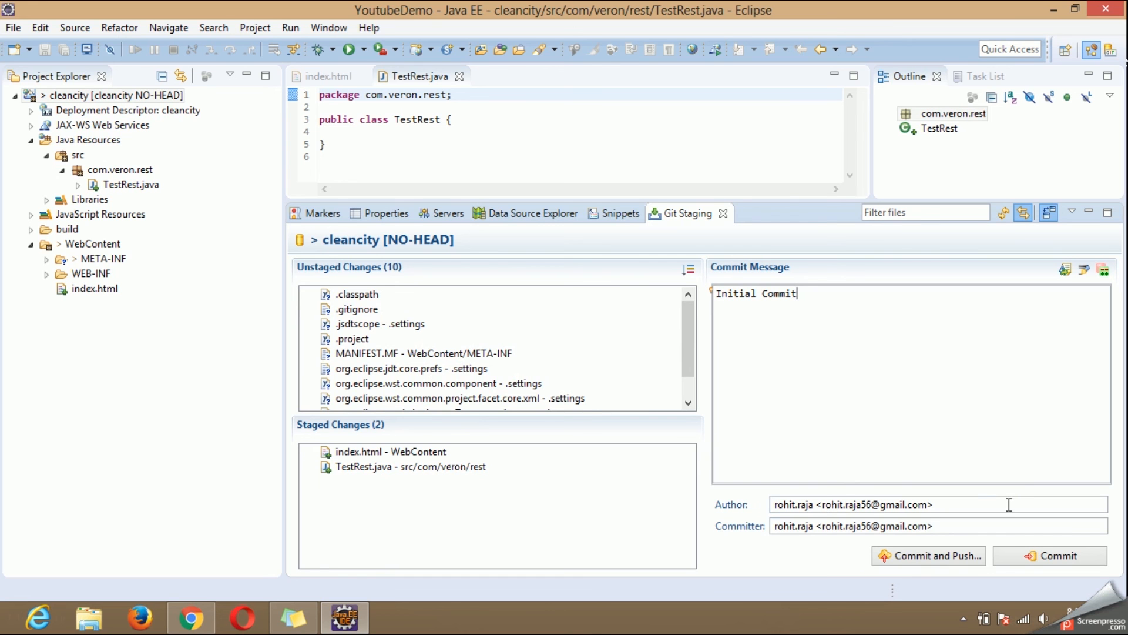
left_click(929, 555)
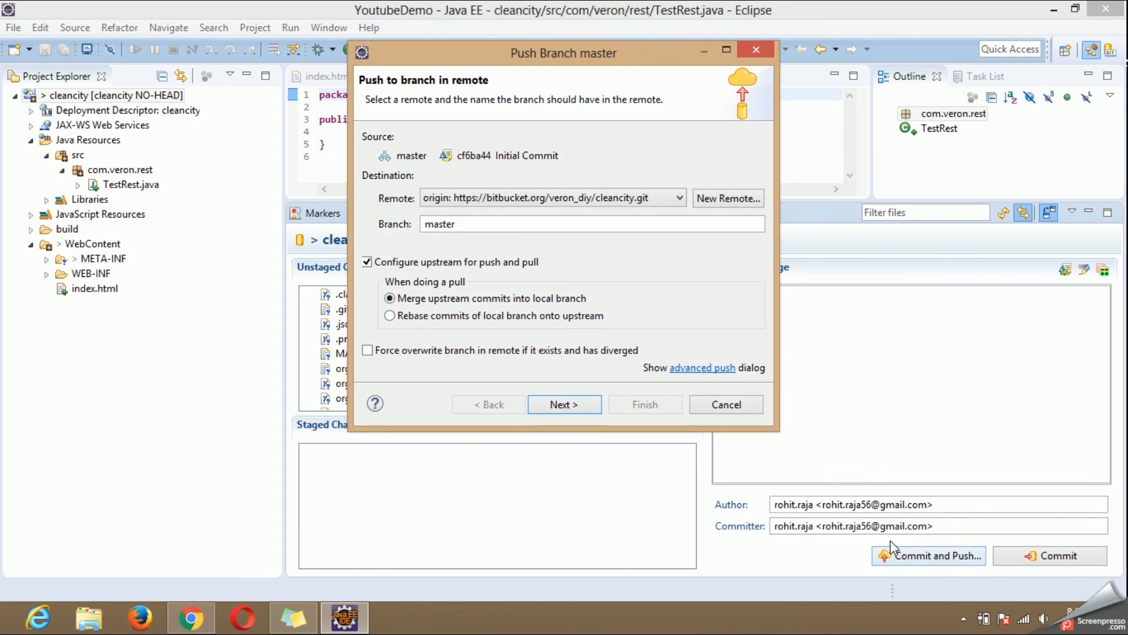
- Confirm the push of master as a new remote branch, logging in as 'veron'
left_click(564, 403)
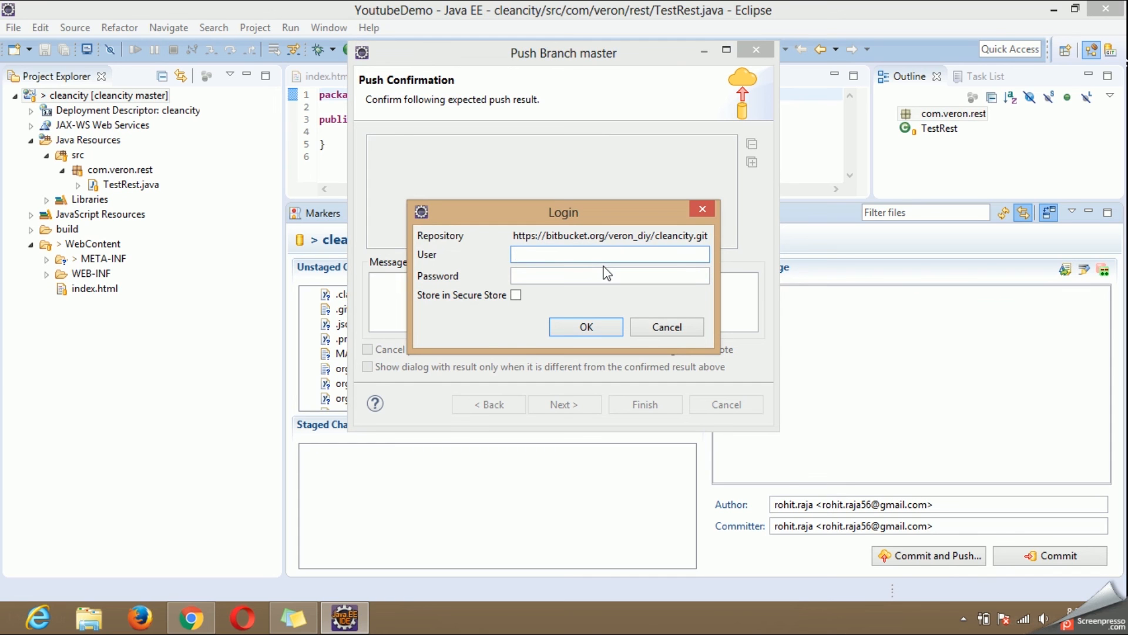
type("veron_diy")
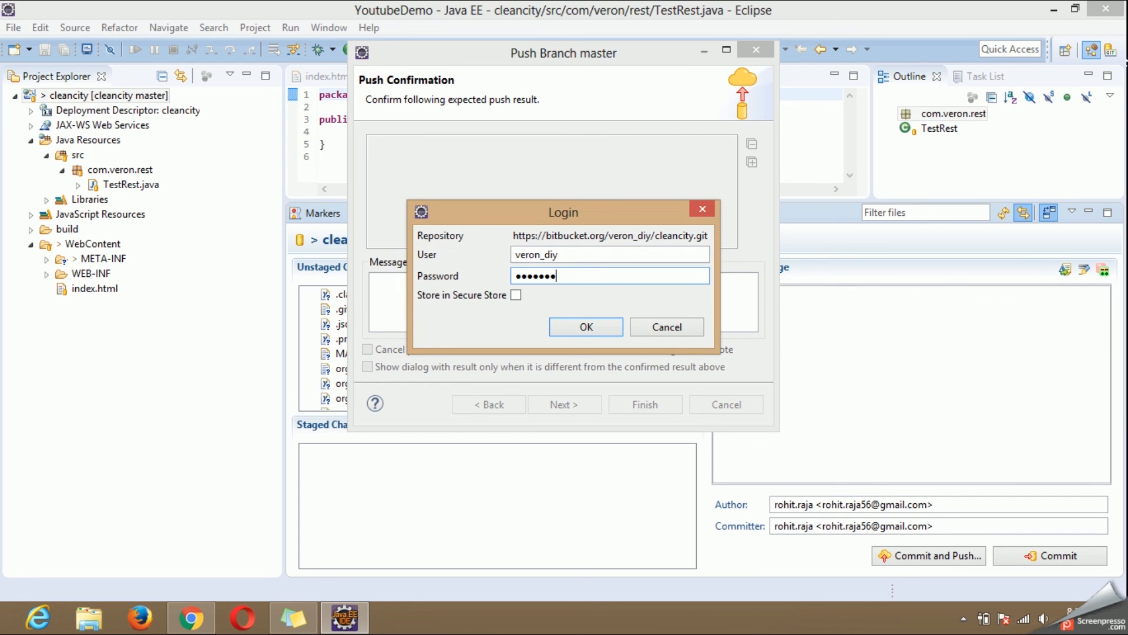
left_click(585, 327)
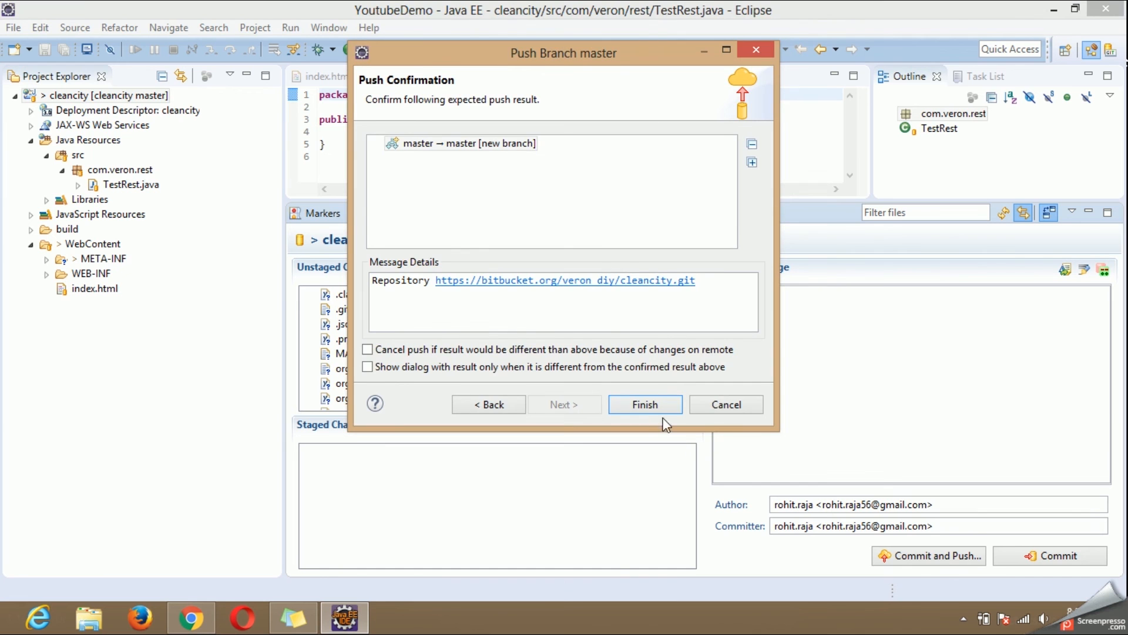
- Finish the push with a second 'veron' login and acknowledge the Push Results
left_click(643, 404)
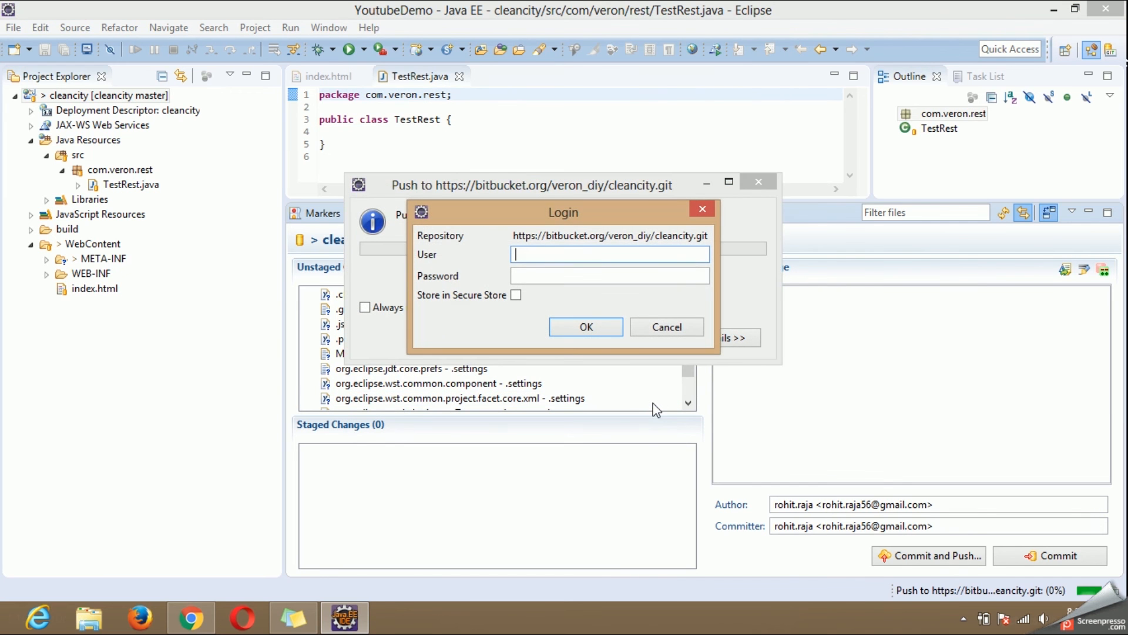
type("veron_diy")
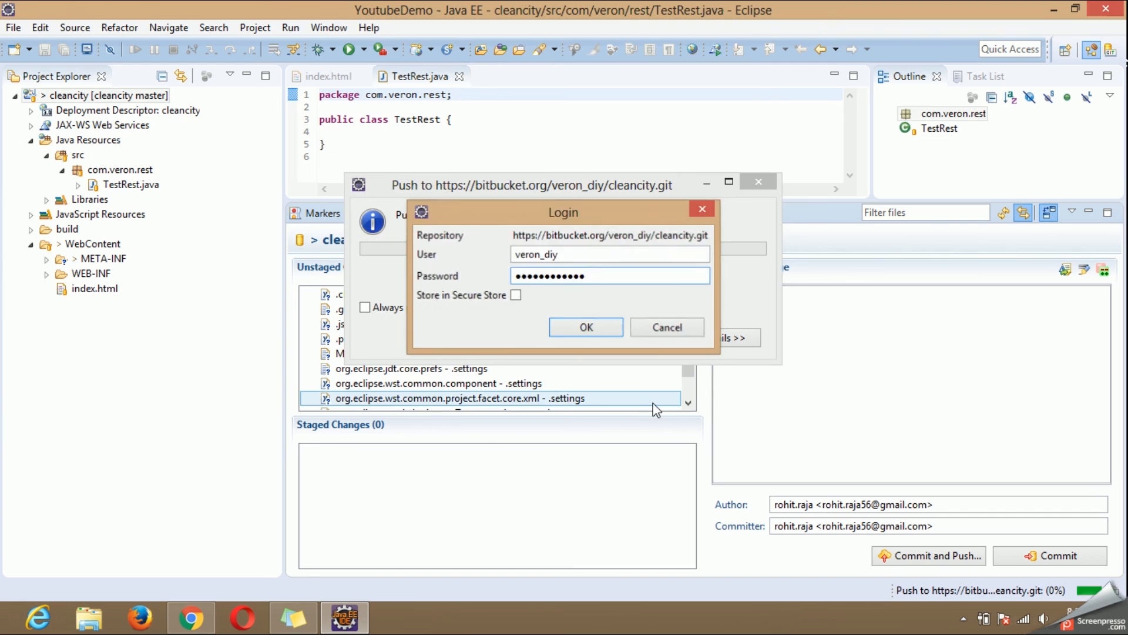
left_click(585, 327)
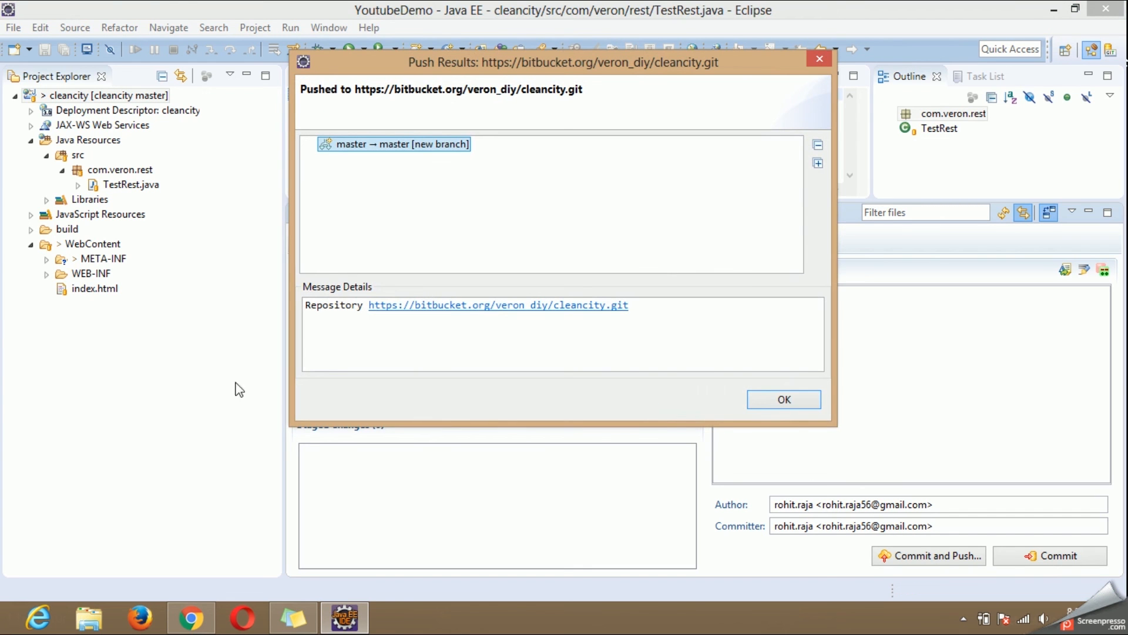
left_click(782, 400)
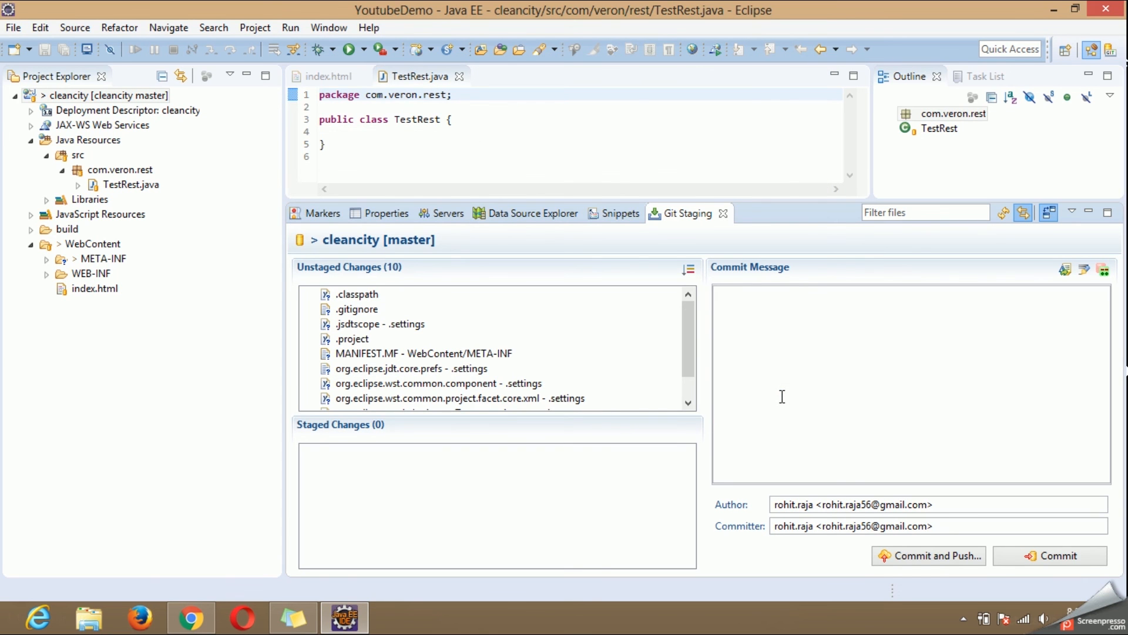
mouse_move(704, 421)
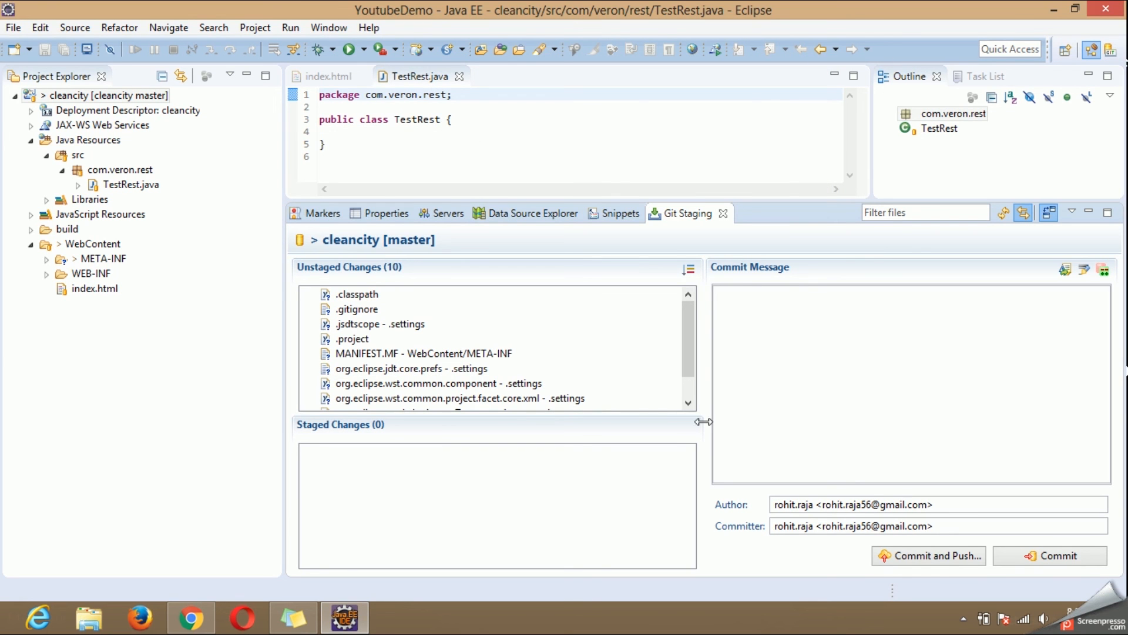
mouse_move(231, 583)
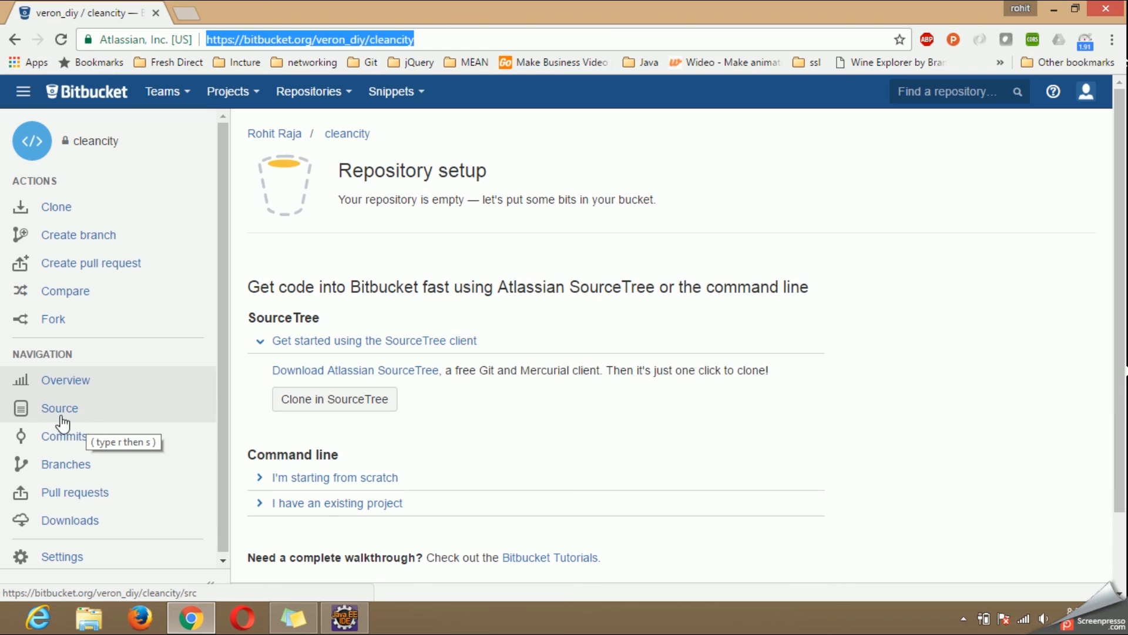
- View the cleancity Source listing and check index.html inside WebContent
left_click(60, 408)
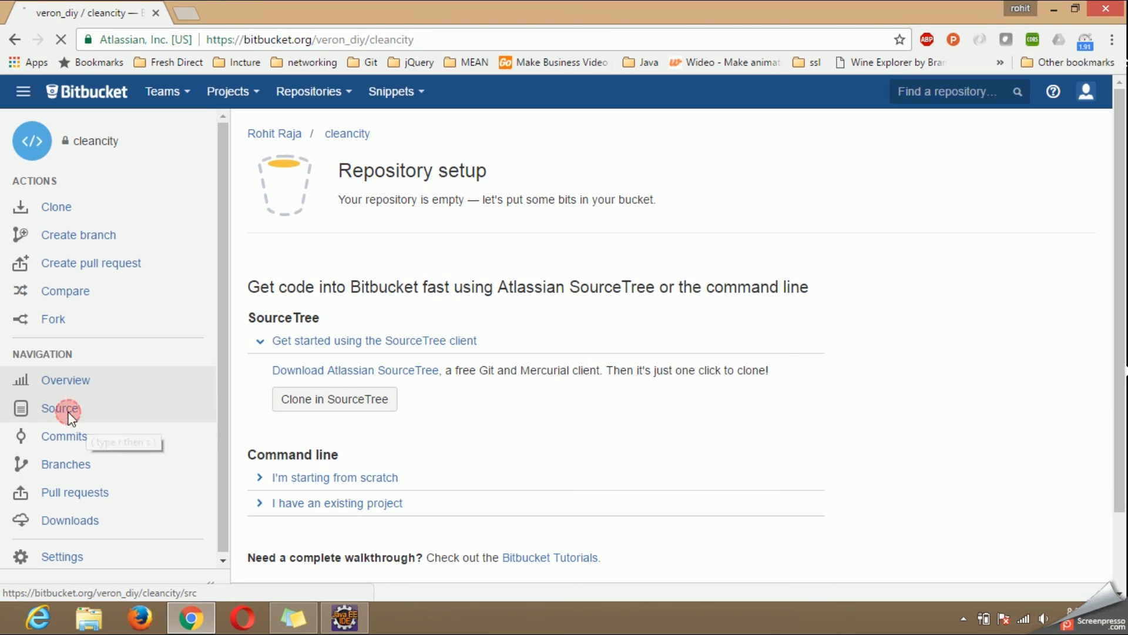
left_click(60, 408)
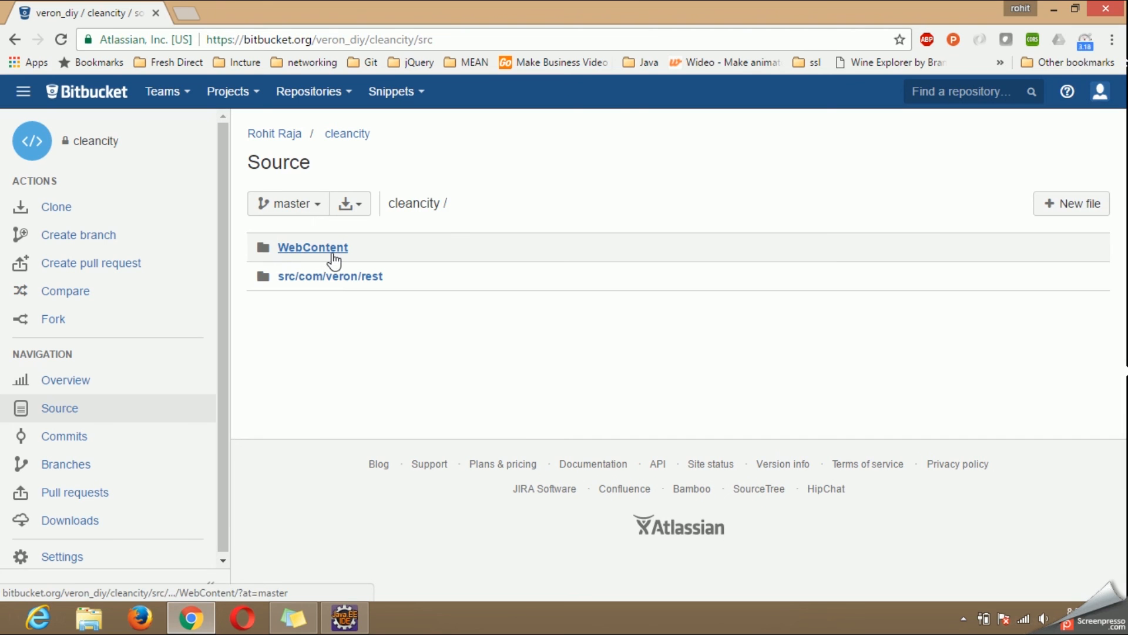
left_click(313, 247)
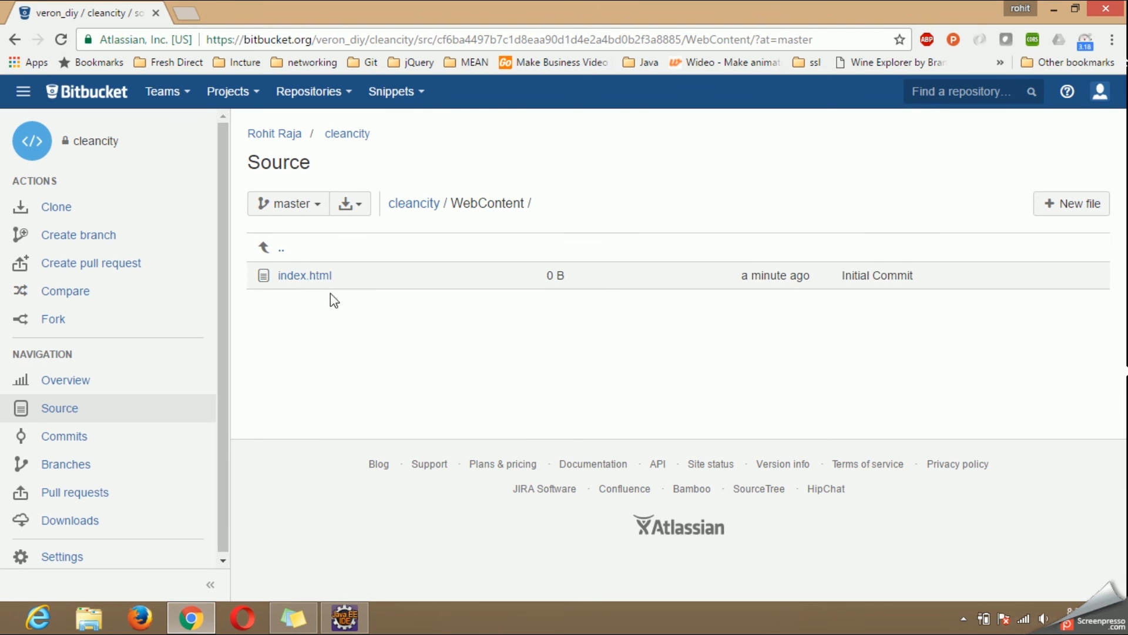
mouse_move(304, 275)
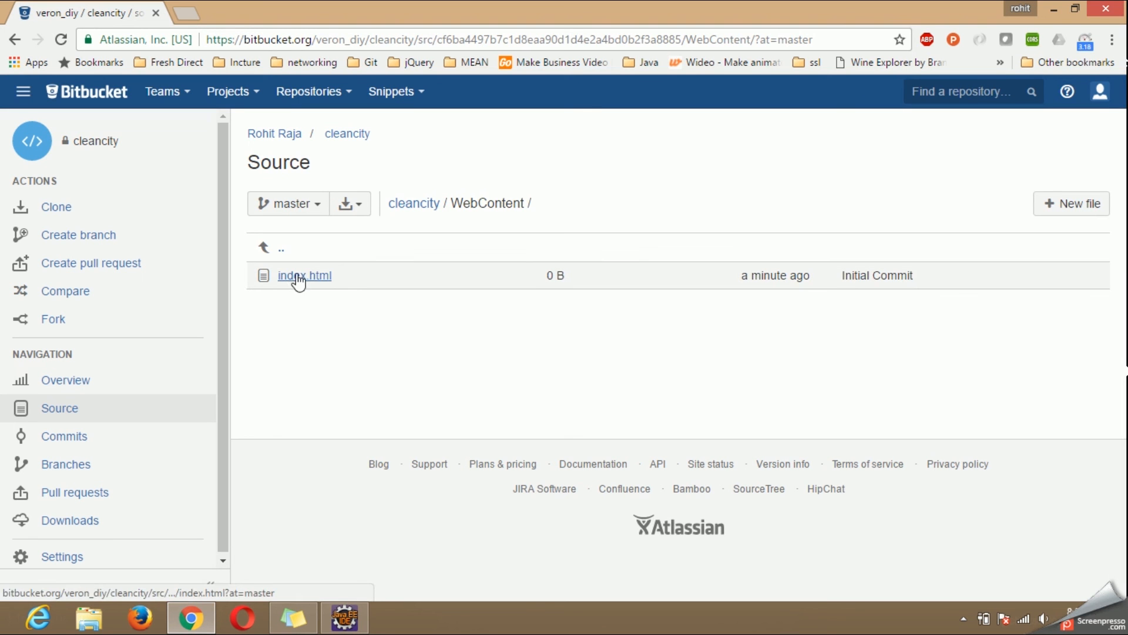
- Return to the top level and check TestRest.java inside src/com/veron/rest
left_click(413, 203)
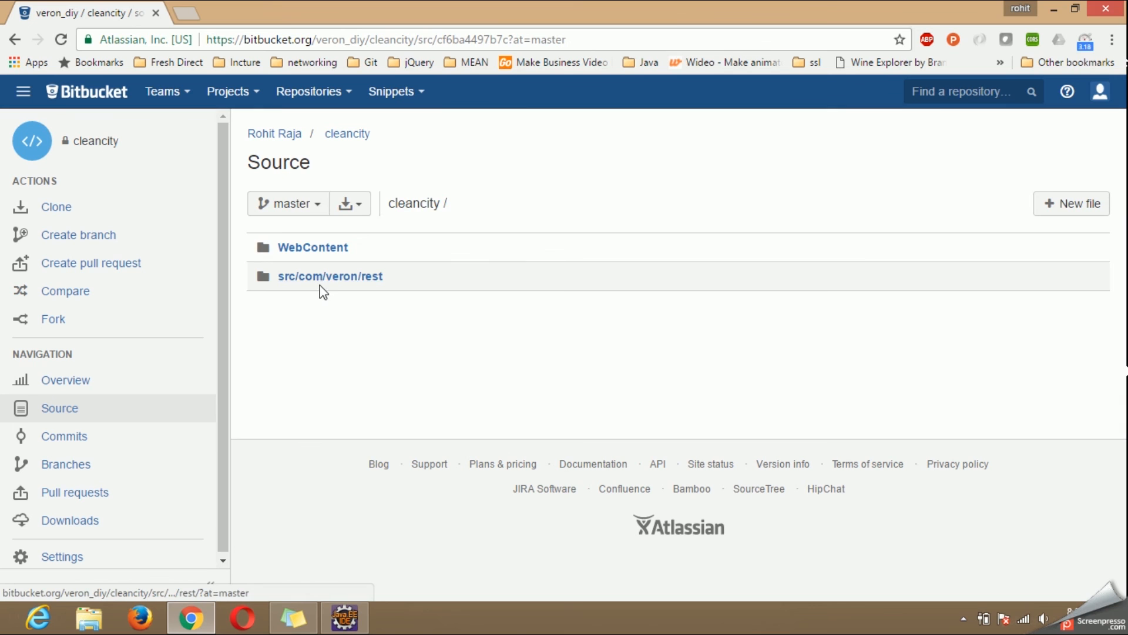
left_click(329, 275)
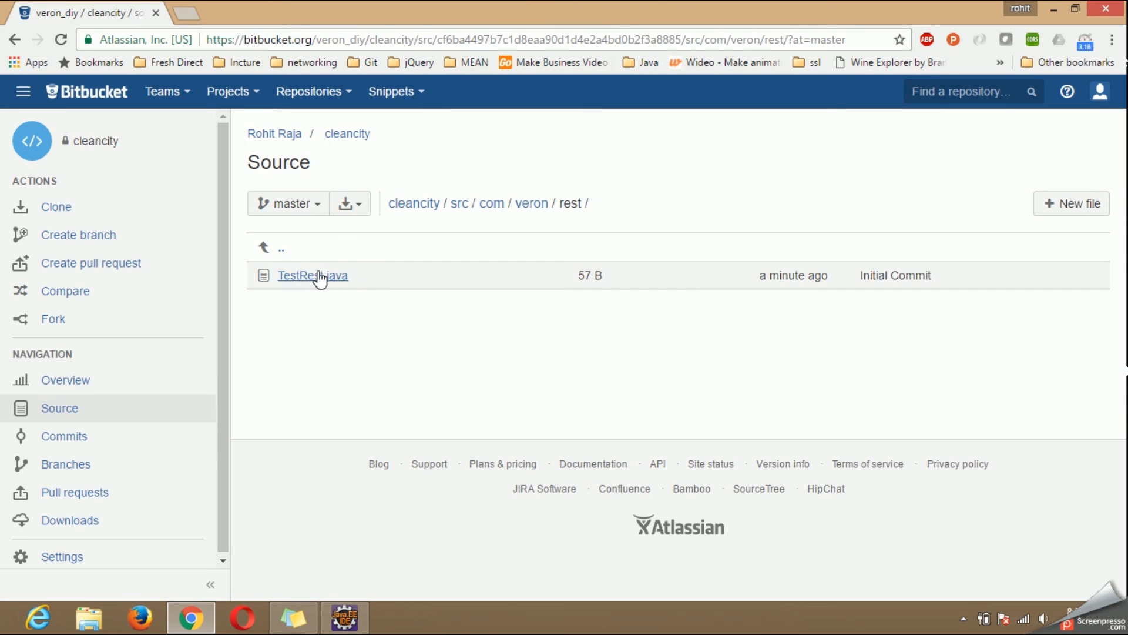
mouse_move(298, 306)
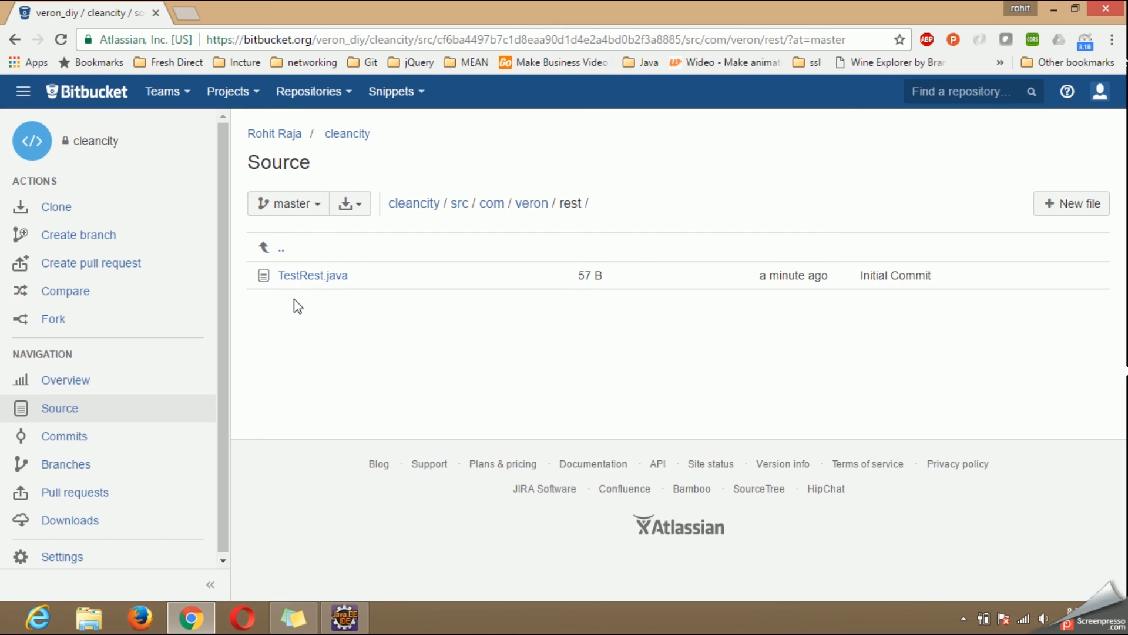